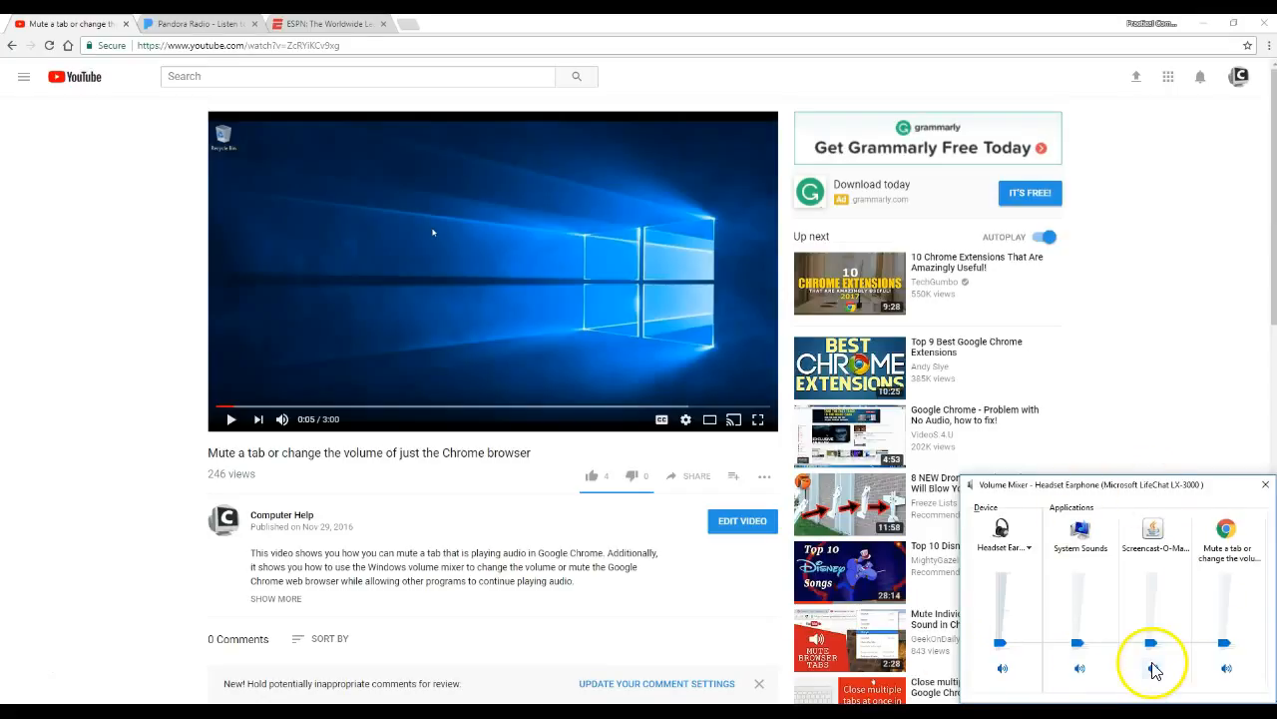
mouse_move(1014, 599)
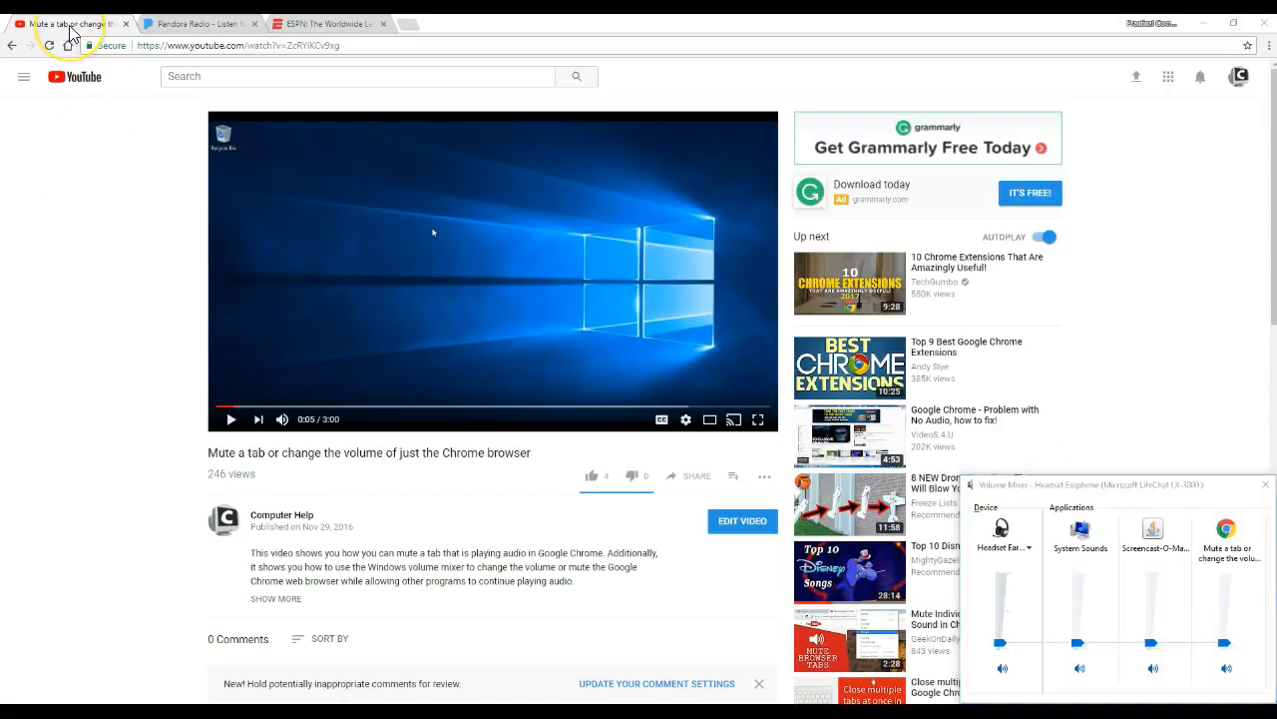
Close the Windows Volume Mixer, leaving the YouTube video page in view.
right_click(59, 24)
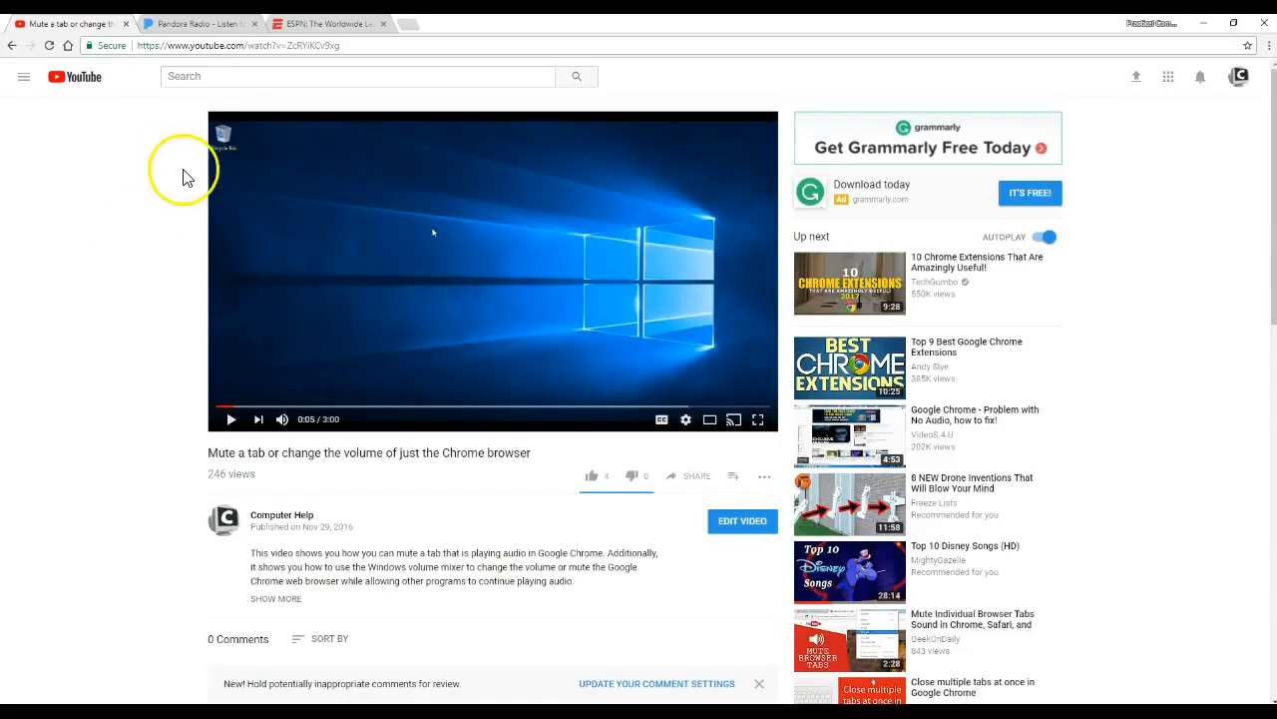
mouse_move(409, 36)
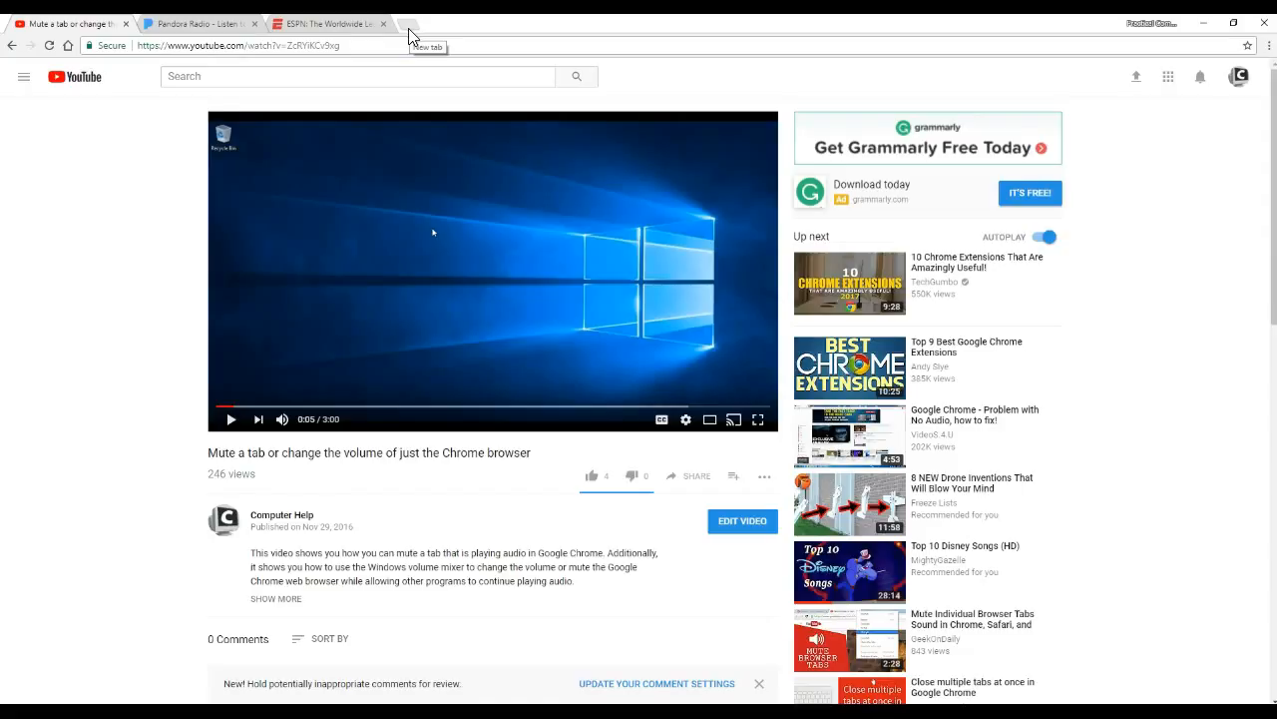
Search Google in a new tab for 'volume master chrome'.
left_click(409, 24)
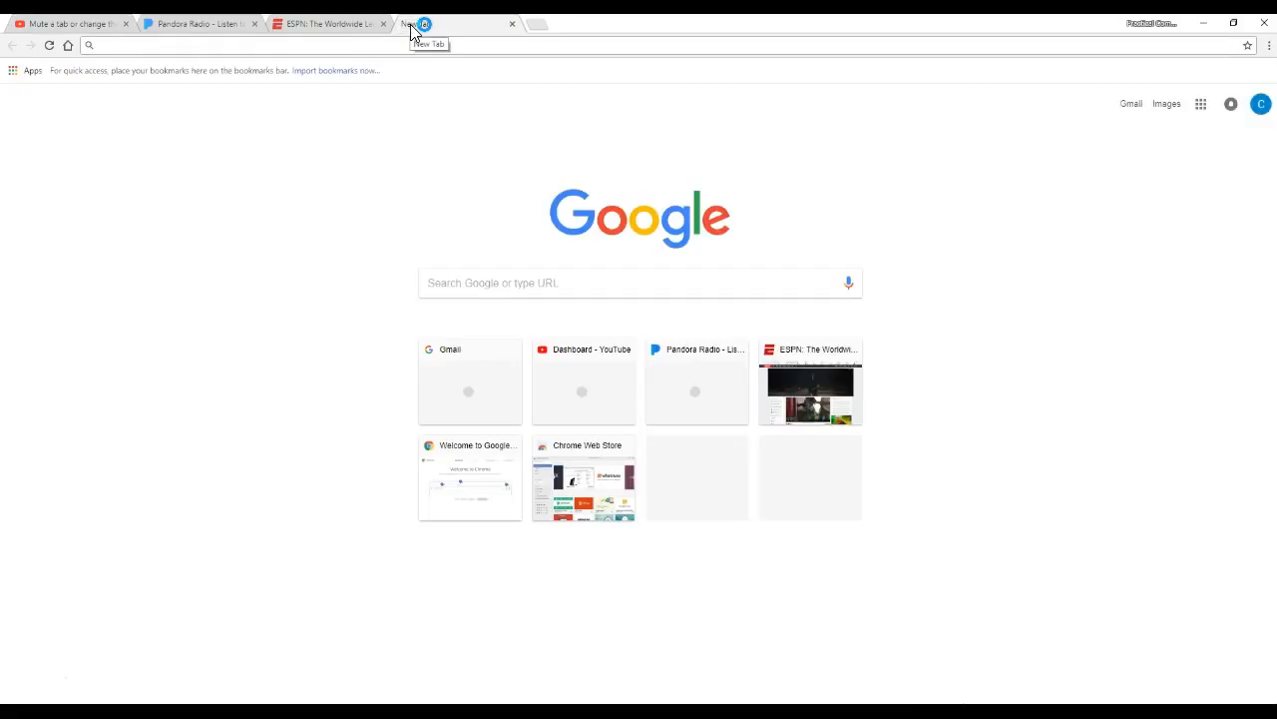
type("volume")
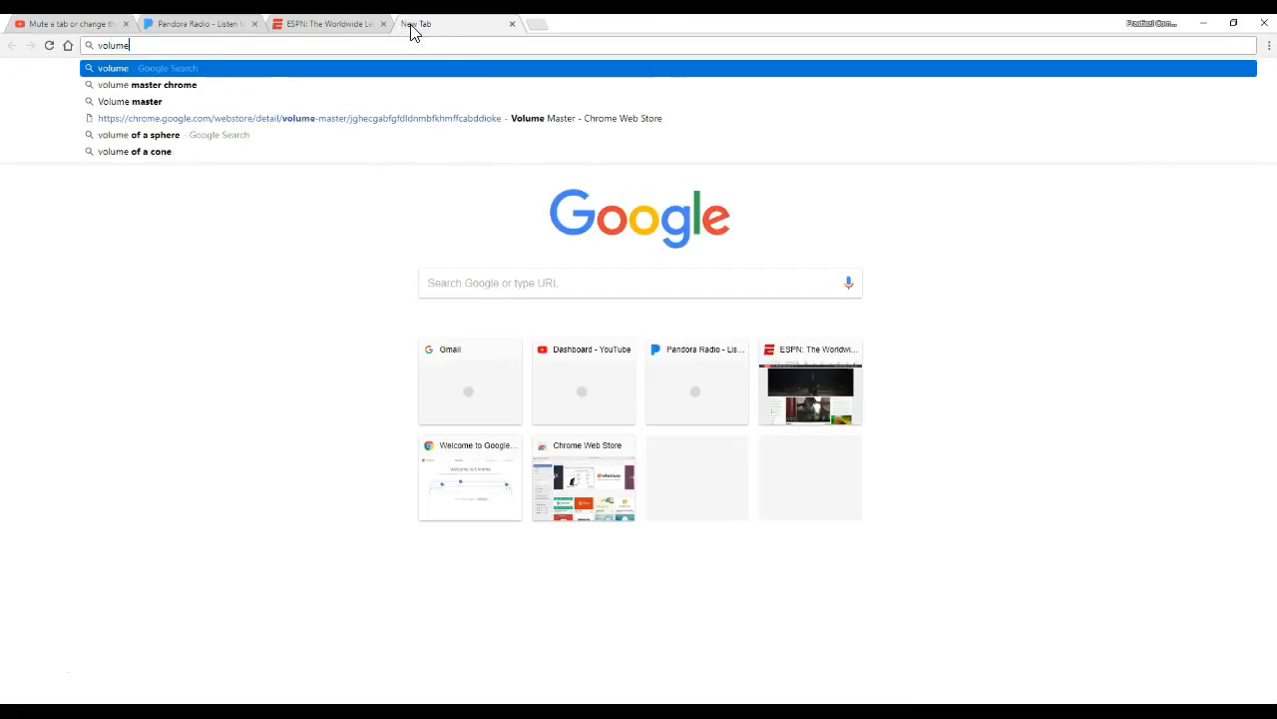
type("master chrome")
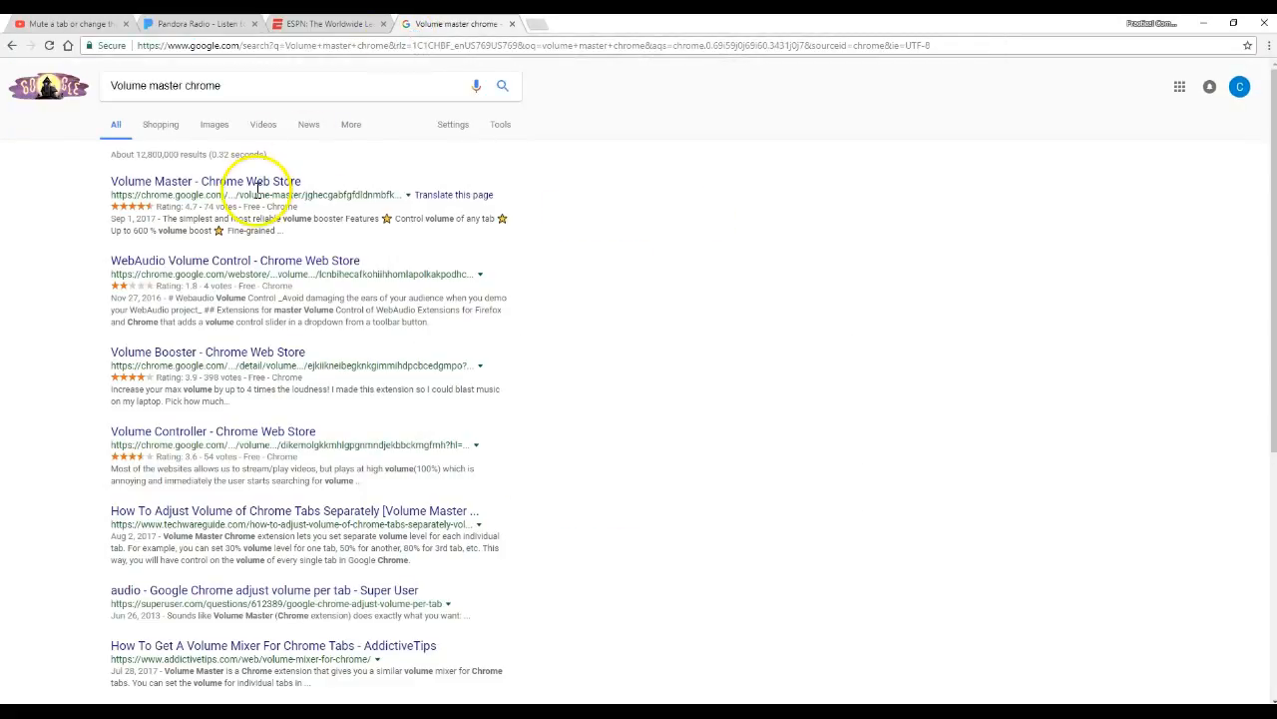
mouse_move(208, 179)
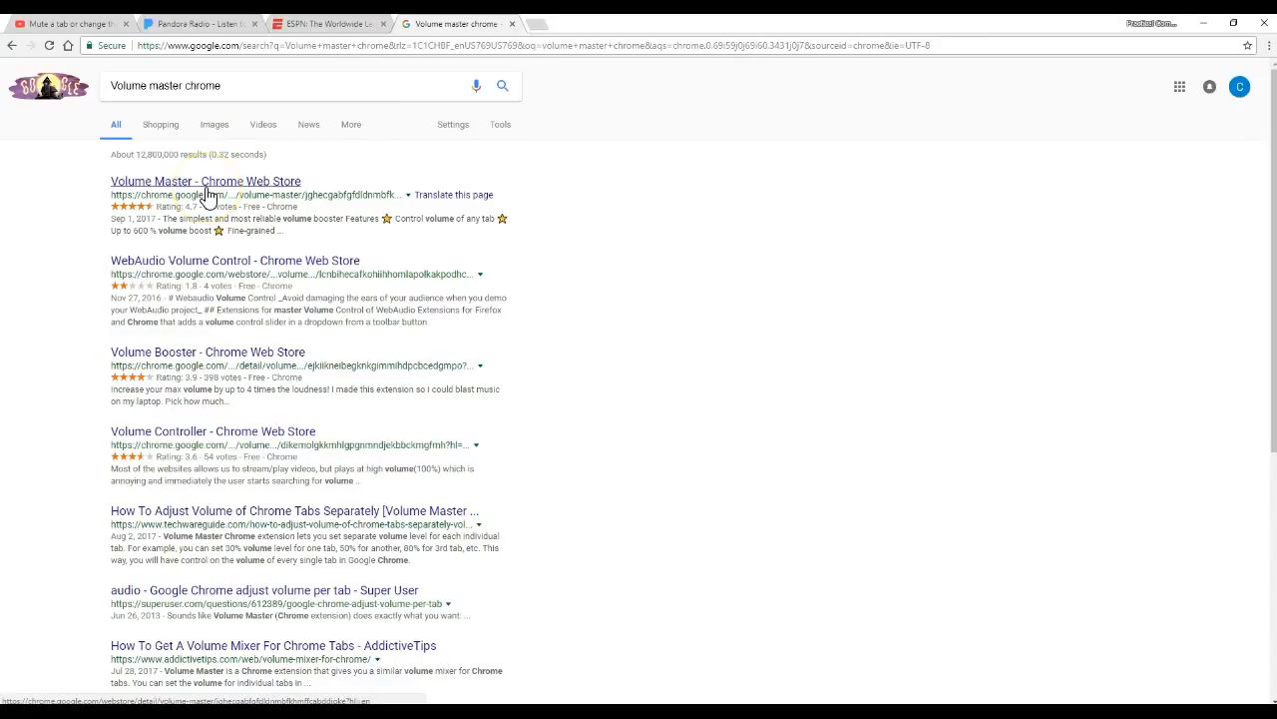
Add the Volume Master extension to Chrome from its Web Store listing.
left_click(205, 179)
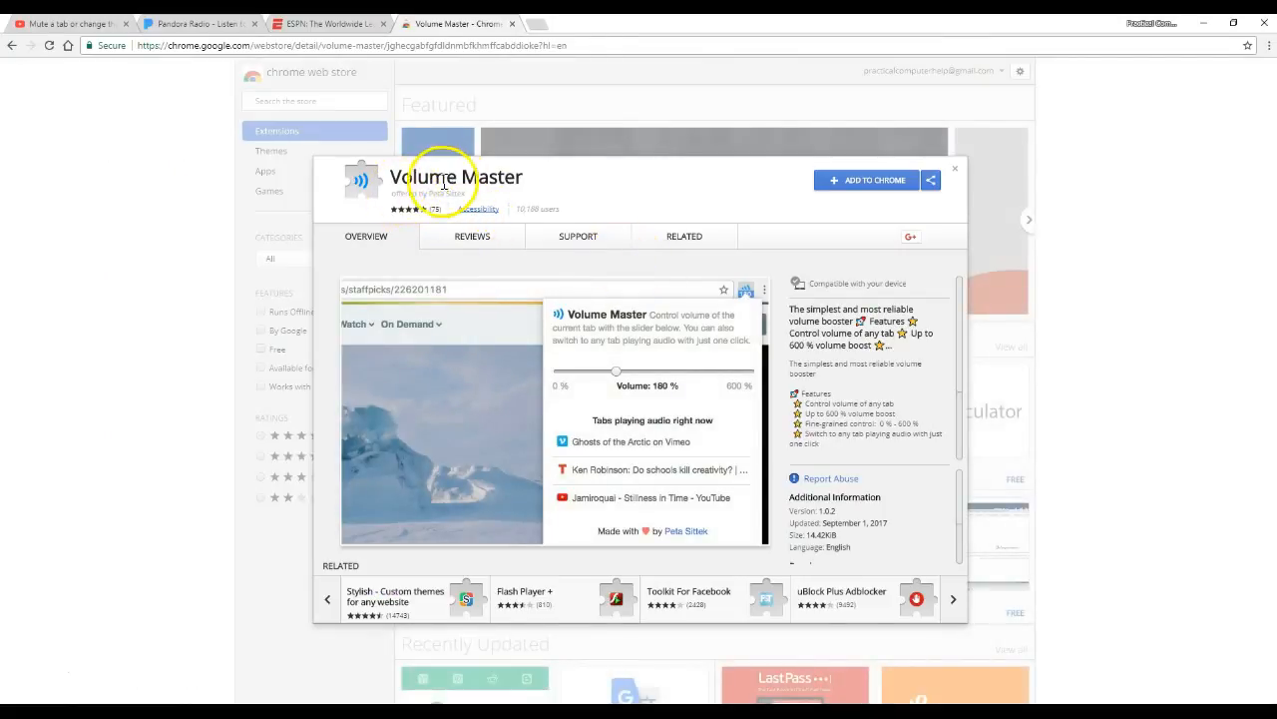
mouse_move(403, 198)
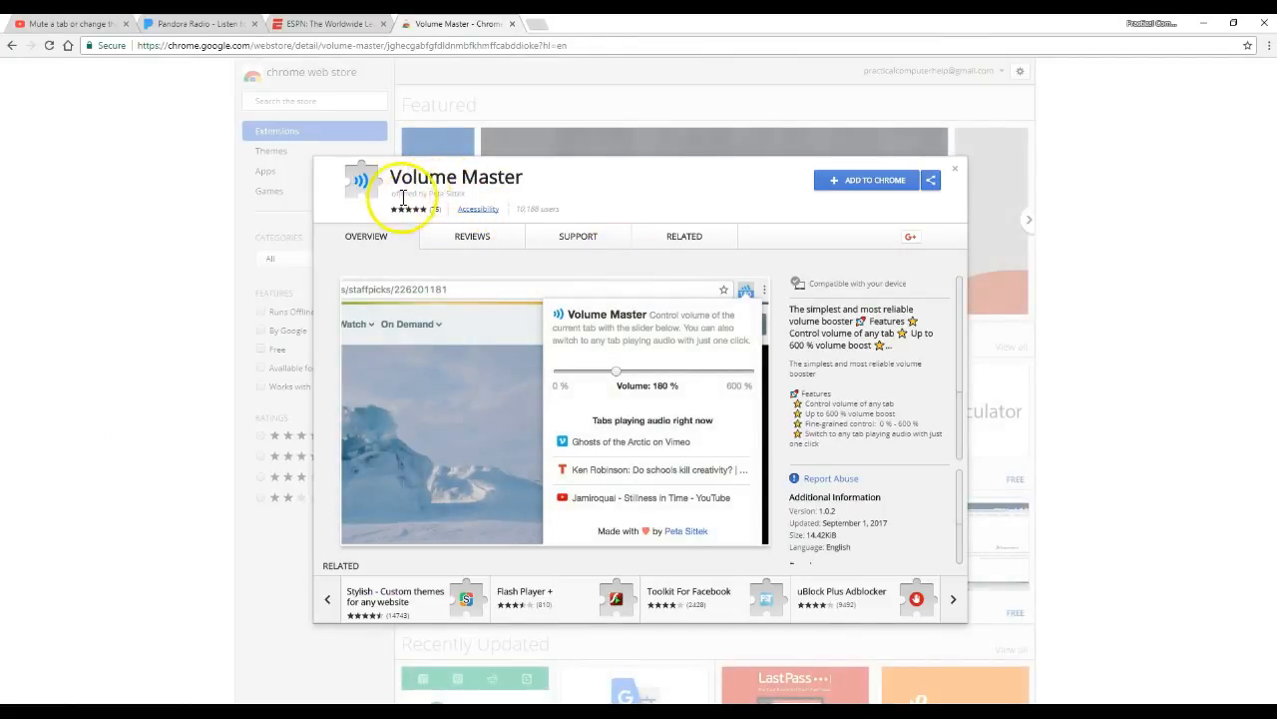
mouse_move(583, 190)
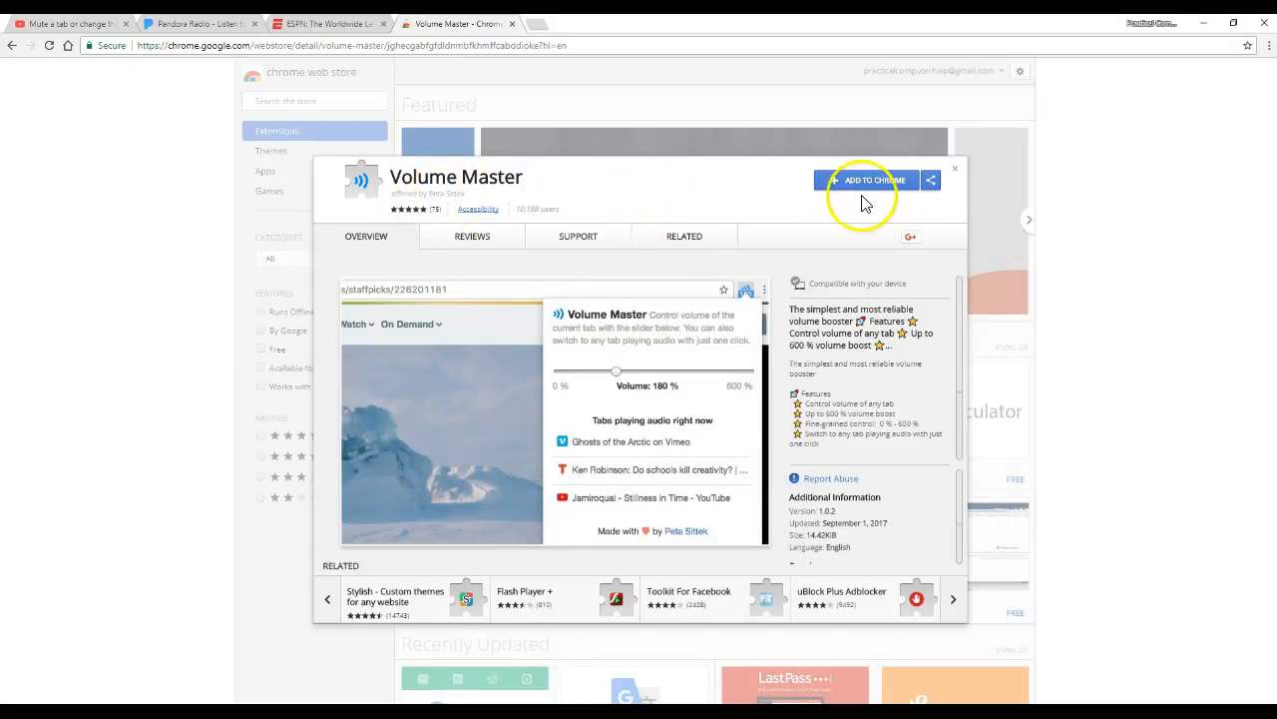
left_click(871, 180)
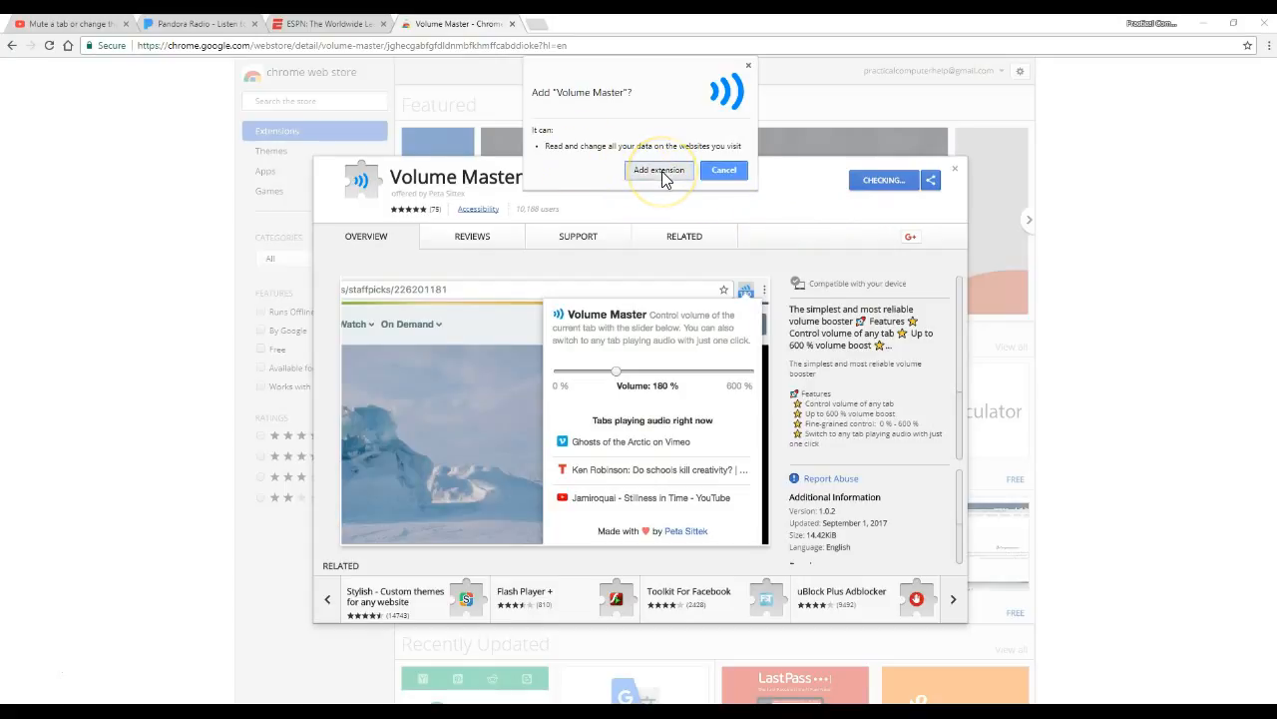
left_click(658, 170)
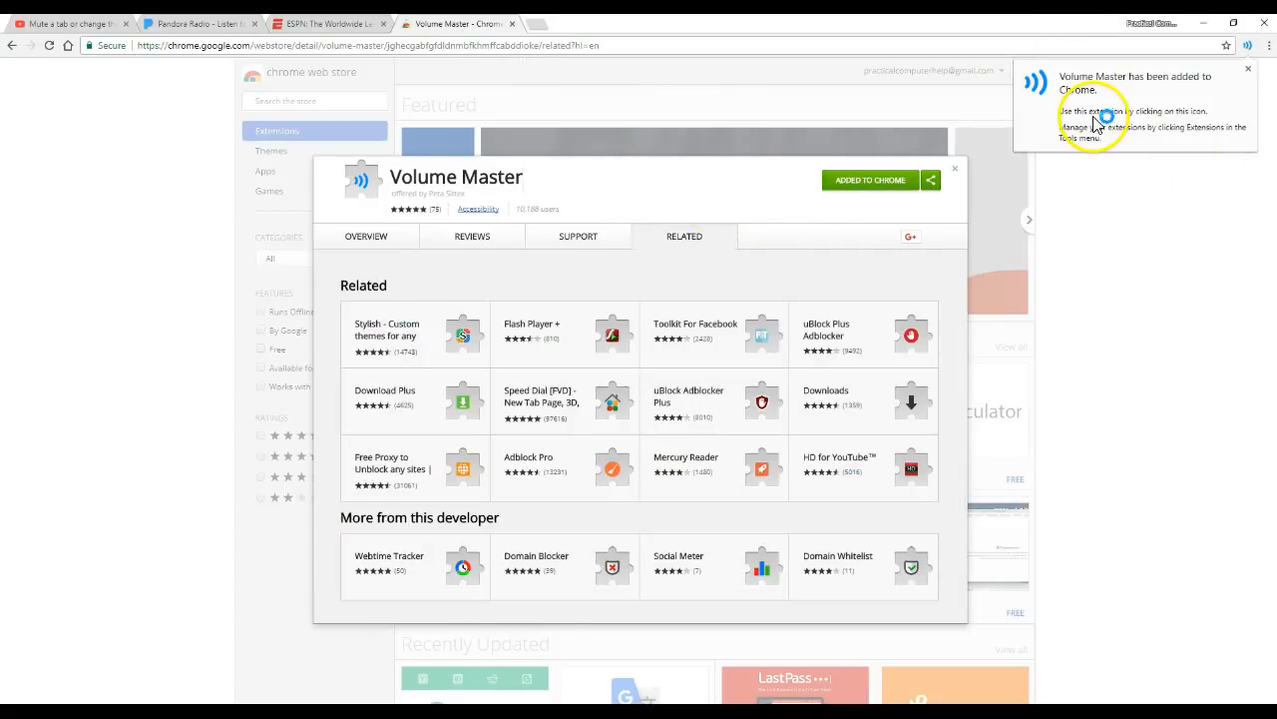
mouse_move(1249, 44)
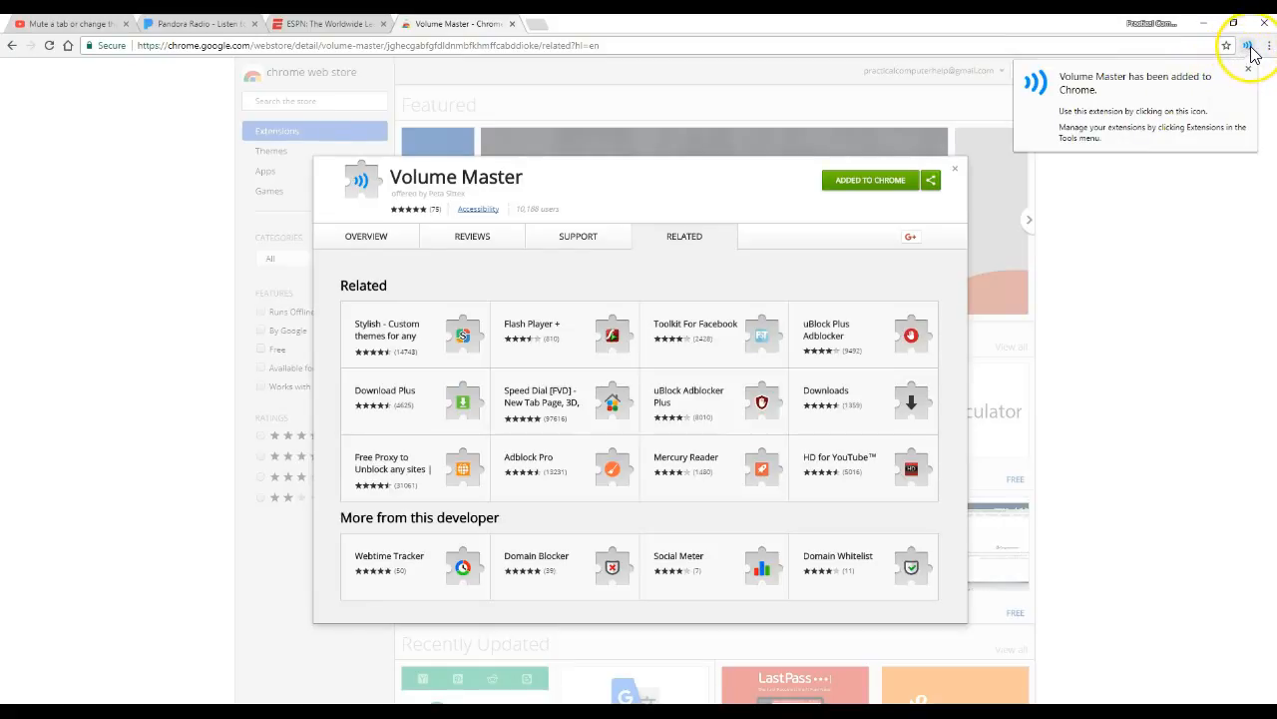
mouse_move(1248, 48)
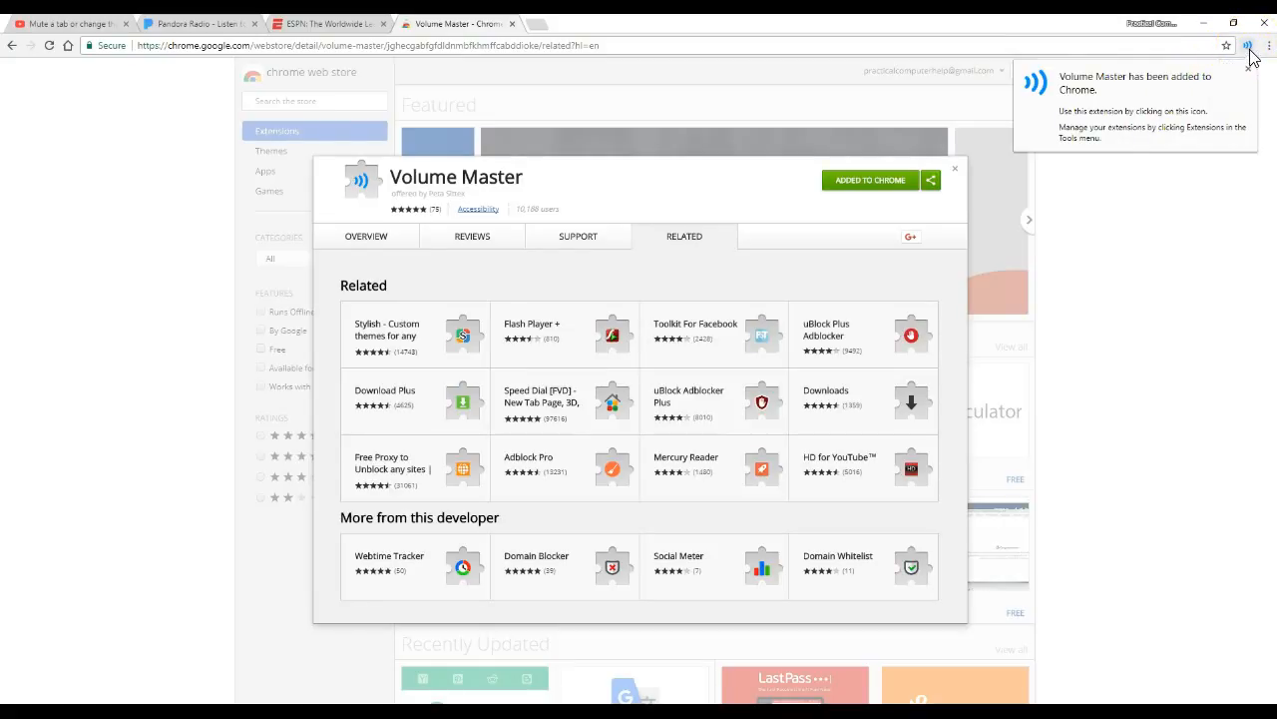
mouse_move(1247, 50)
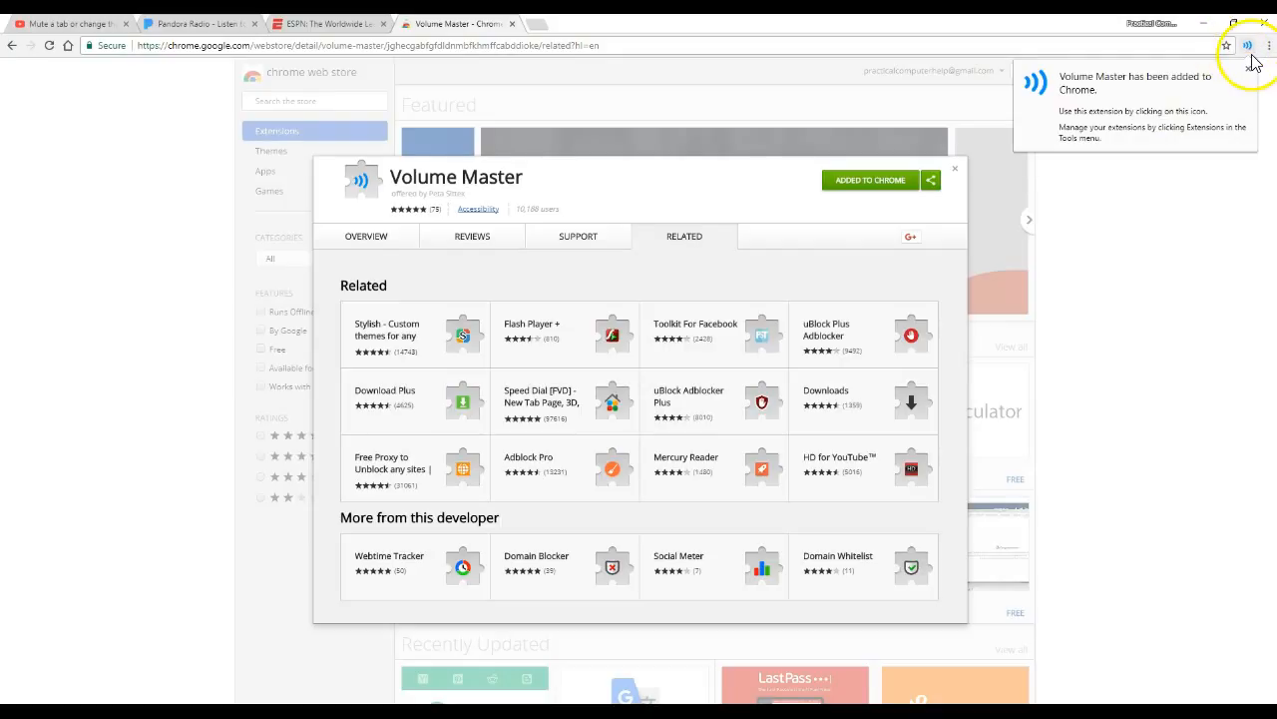
mouse_move(1178, 212)
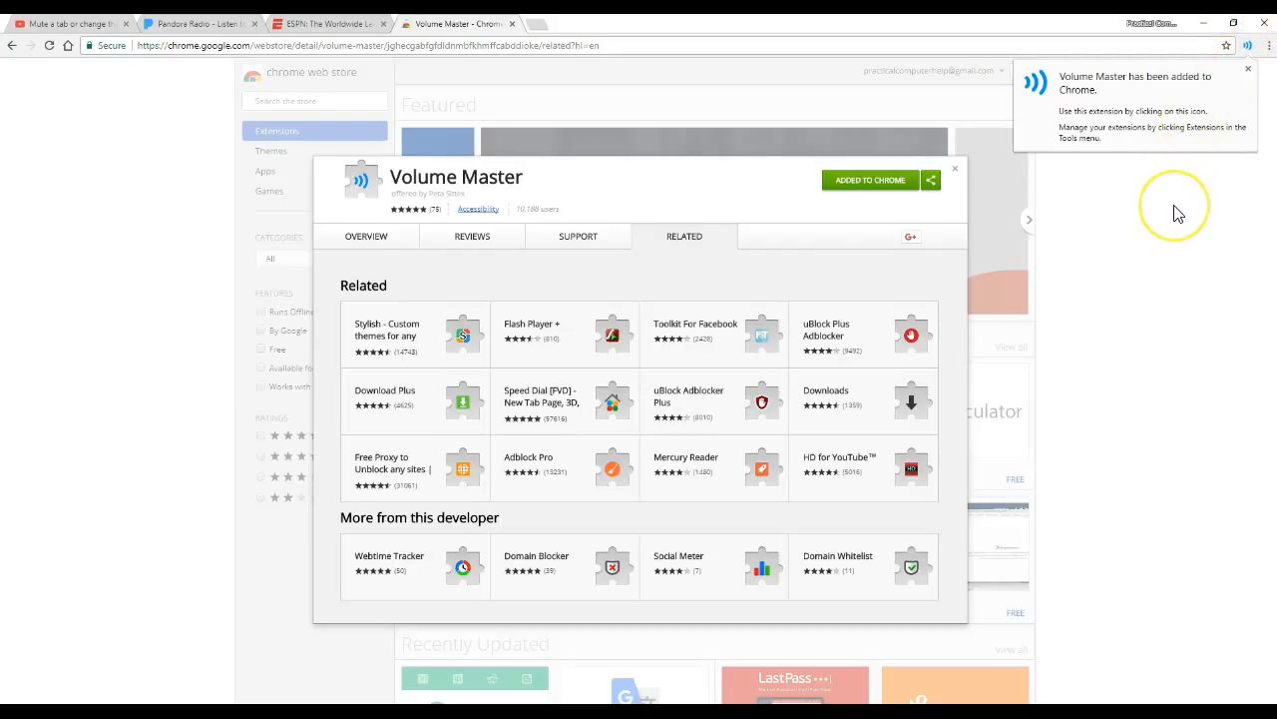
mouse_move(1142, 42)
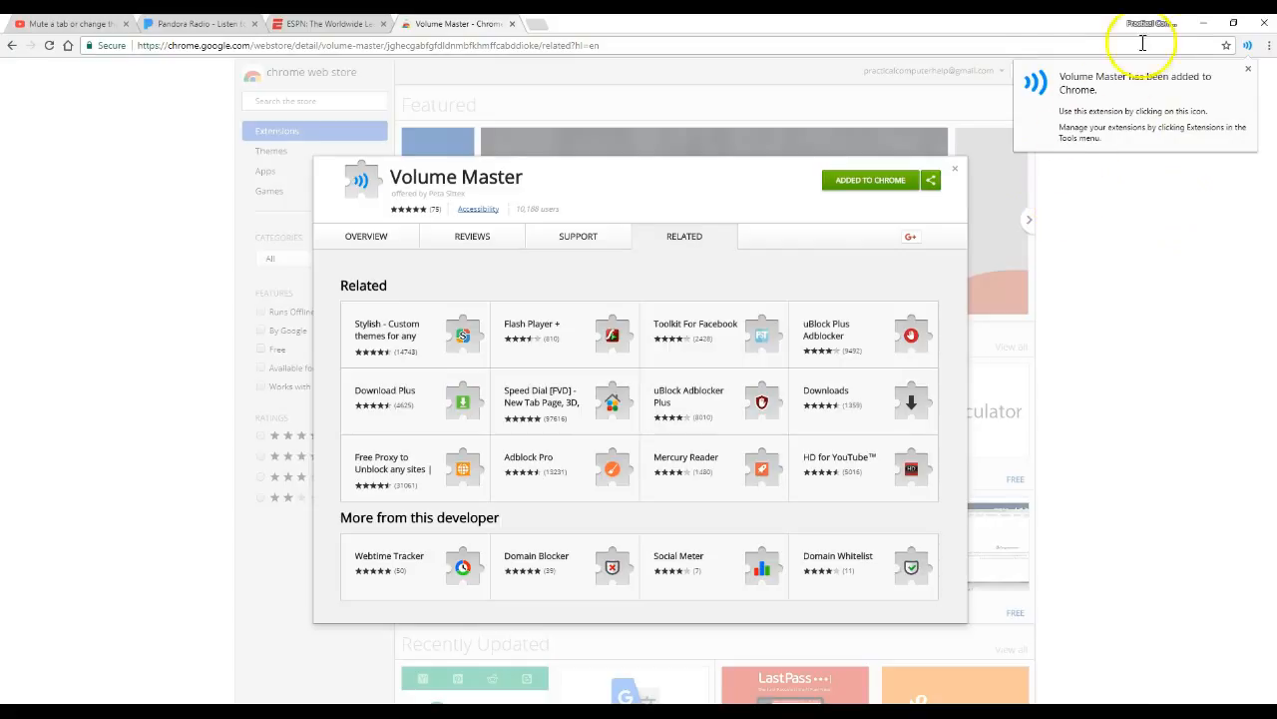
mouse_move(64, 24)
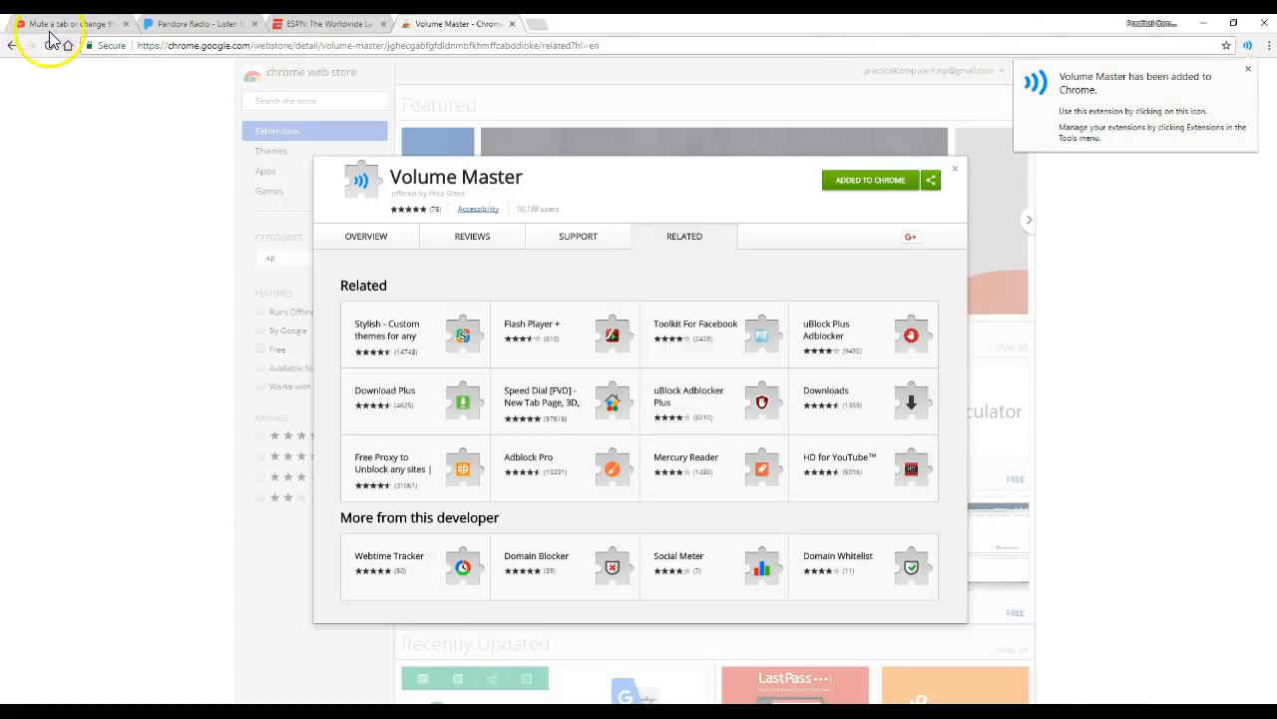
Cycle through the YouTube and Pandora tabs and land on the ESPN page.
left_click(64, 24)
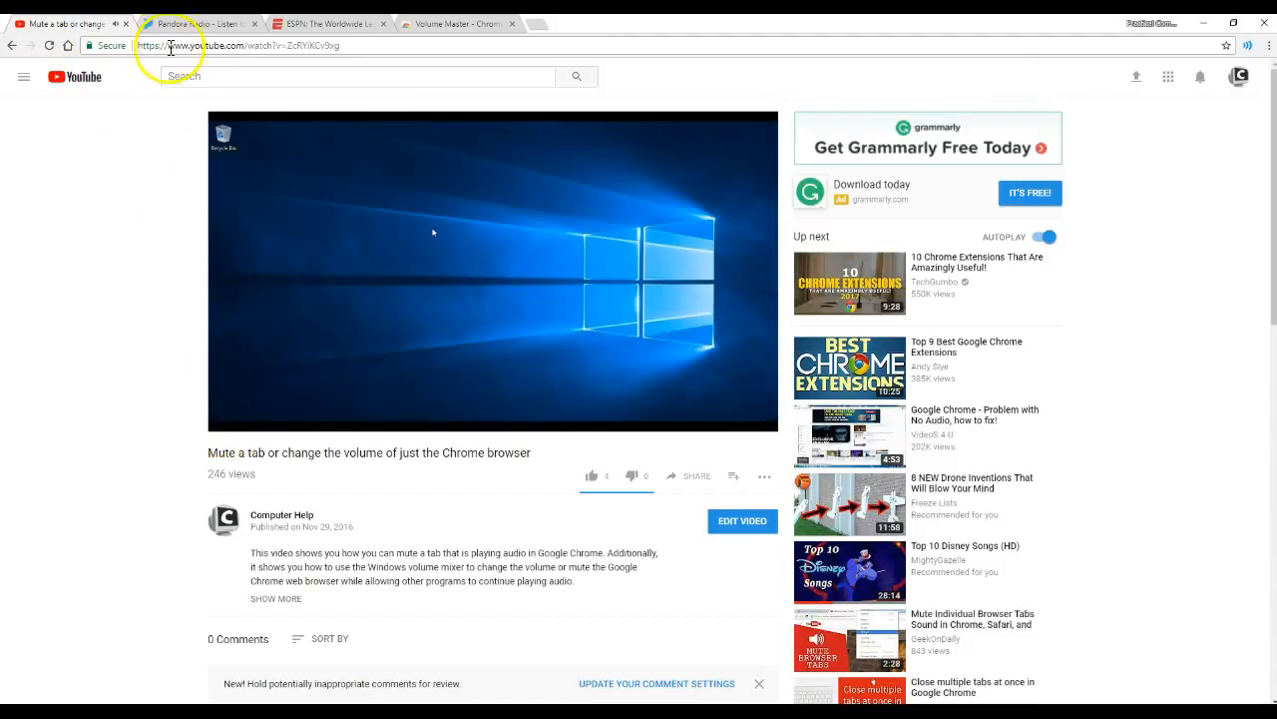
left_click(199, 24)
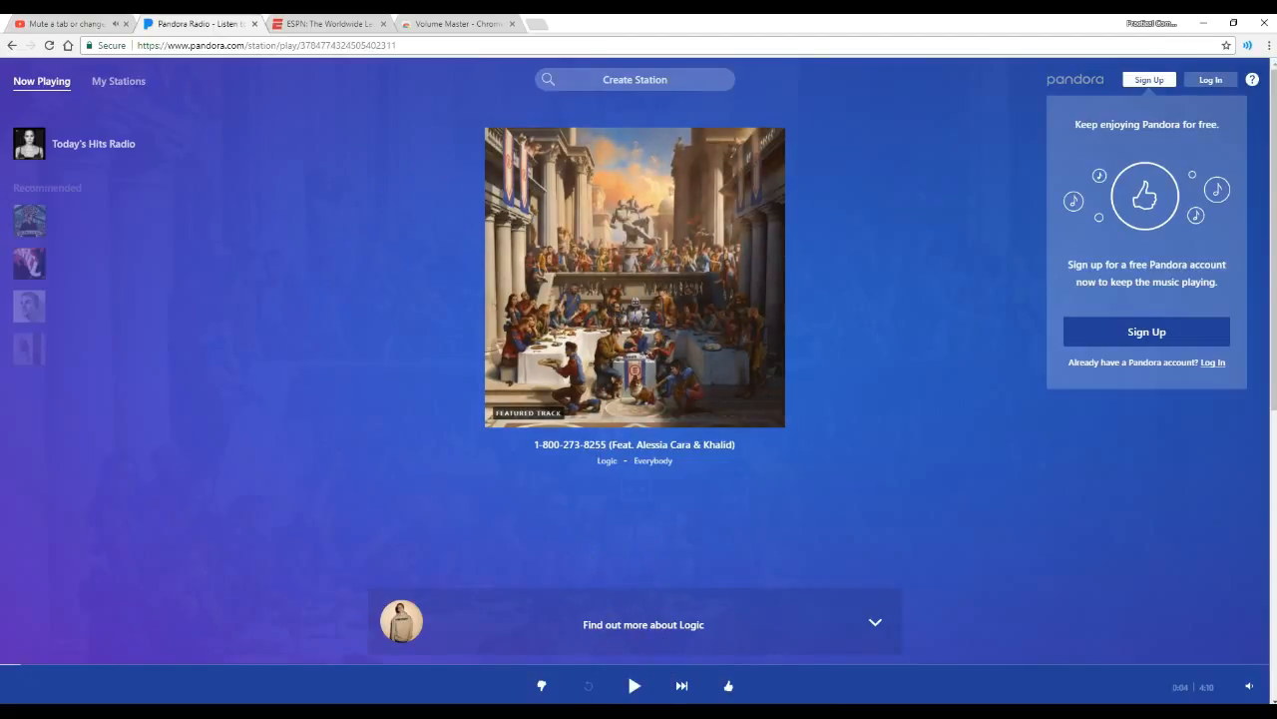
left_click(328, 24)
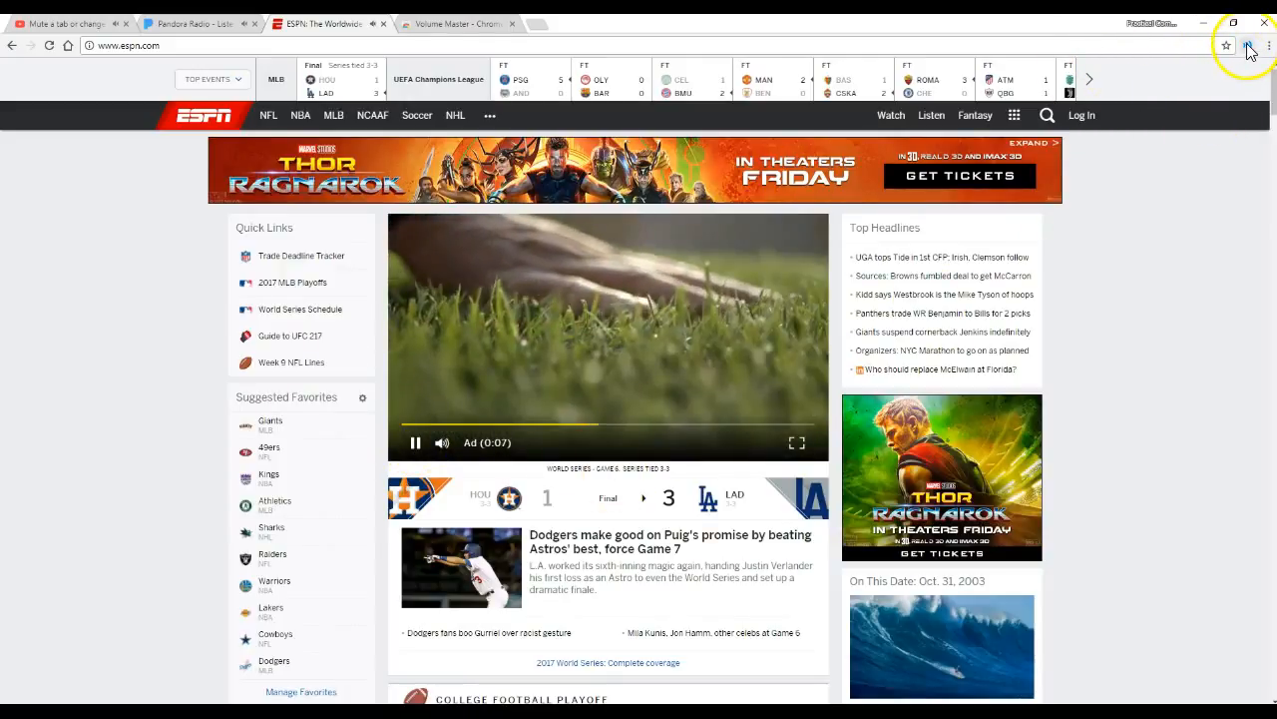
Lower the ESPN tab's volume with the Volume Master slider.
left_click(1249, 44)
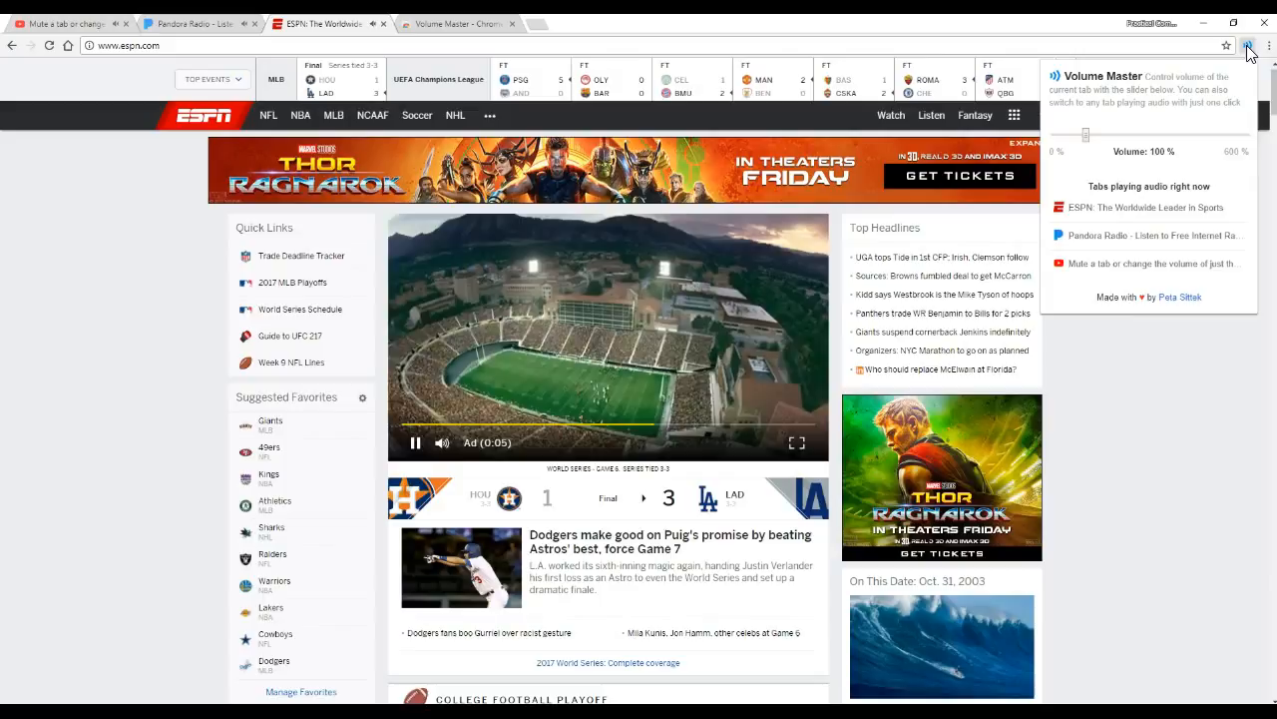
left_click_drag(1086, 136, 1078, 135)
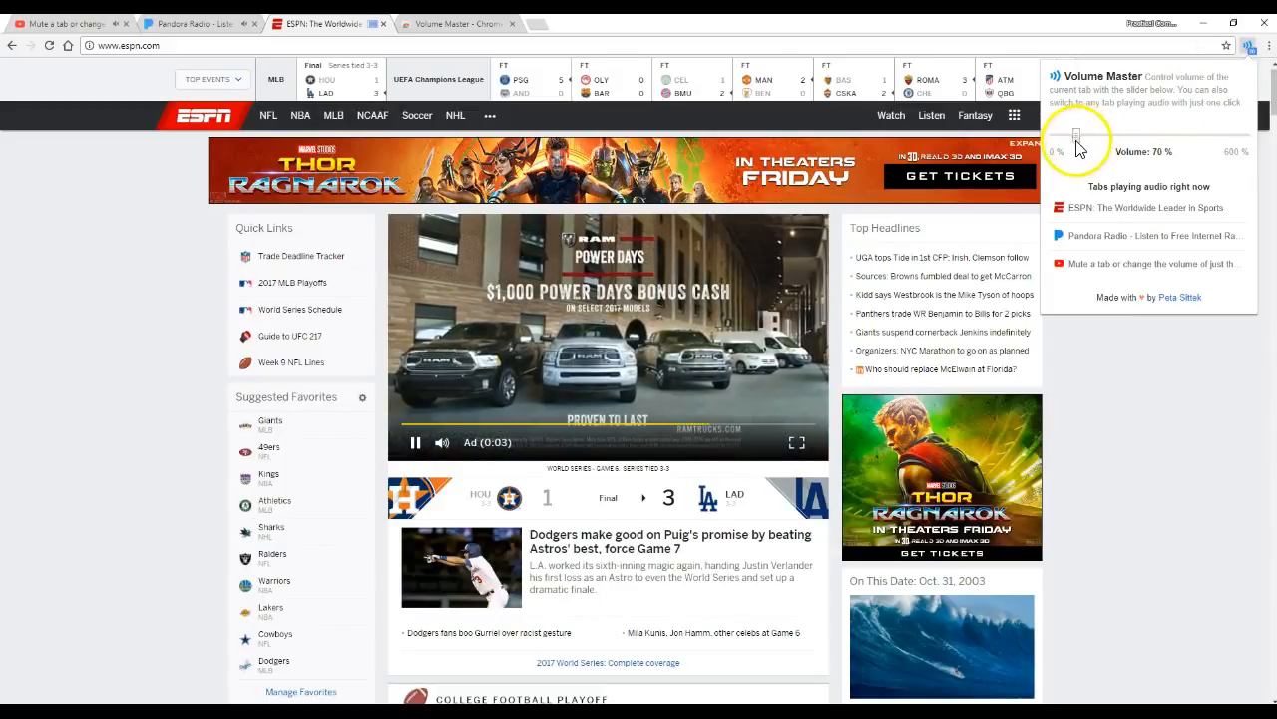
left_click_drag(1070, 138, 1188, 138)
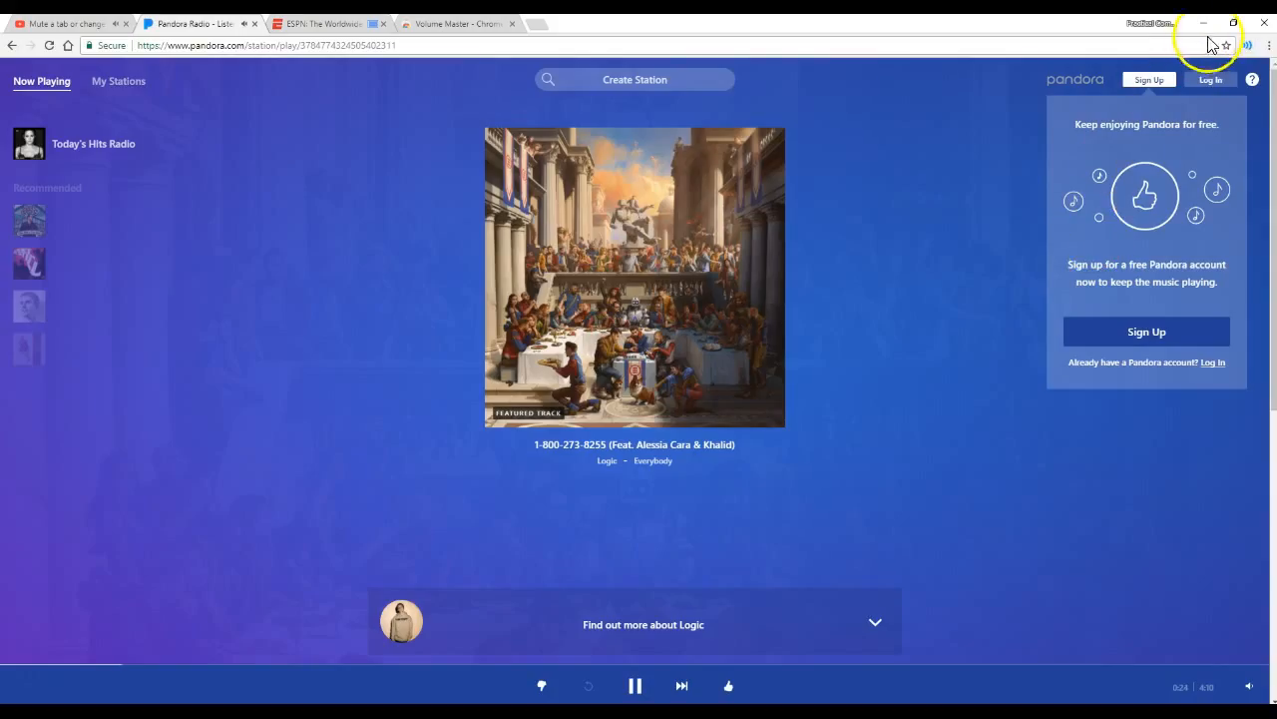
Turn the YouTube tab's volume down to 10% in Volume Master.
left_click(1246, 44)
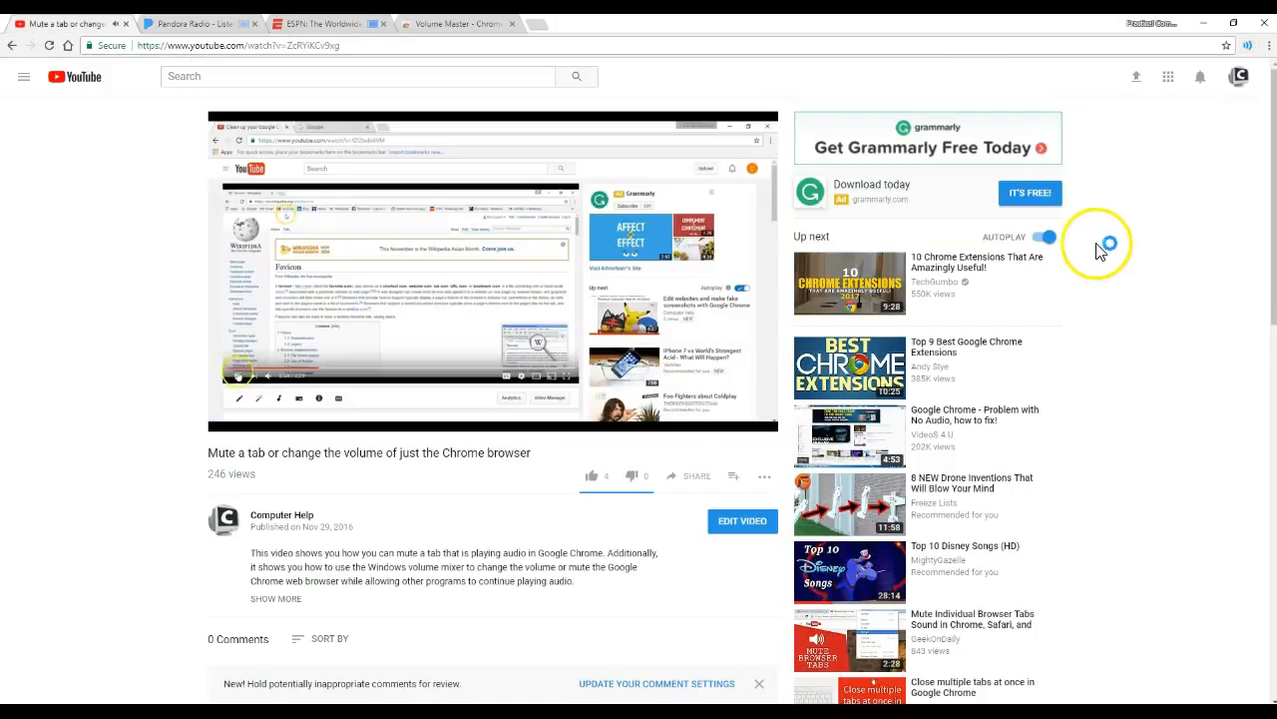
left_click(1245, 43)
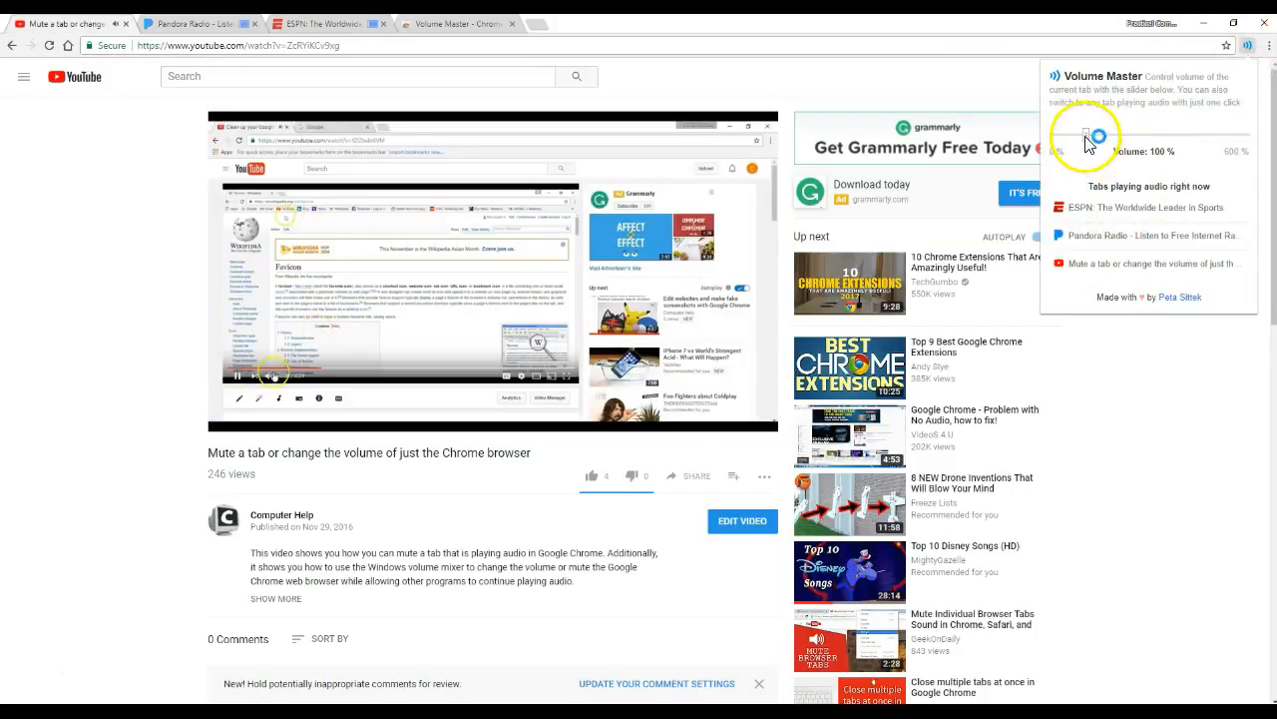
left_click_drag(1098, 135, 1062, 136)
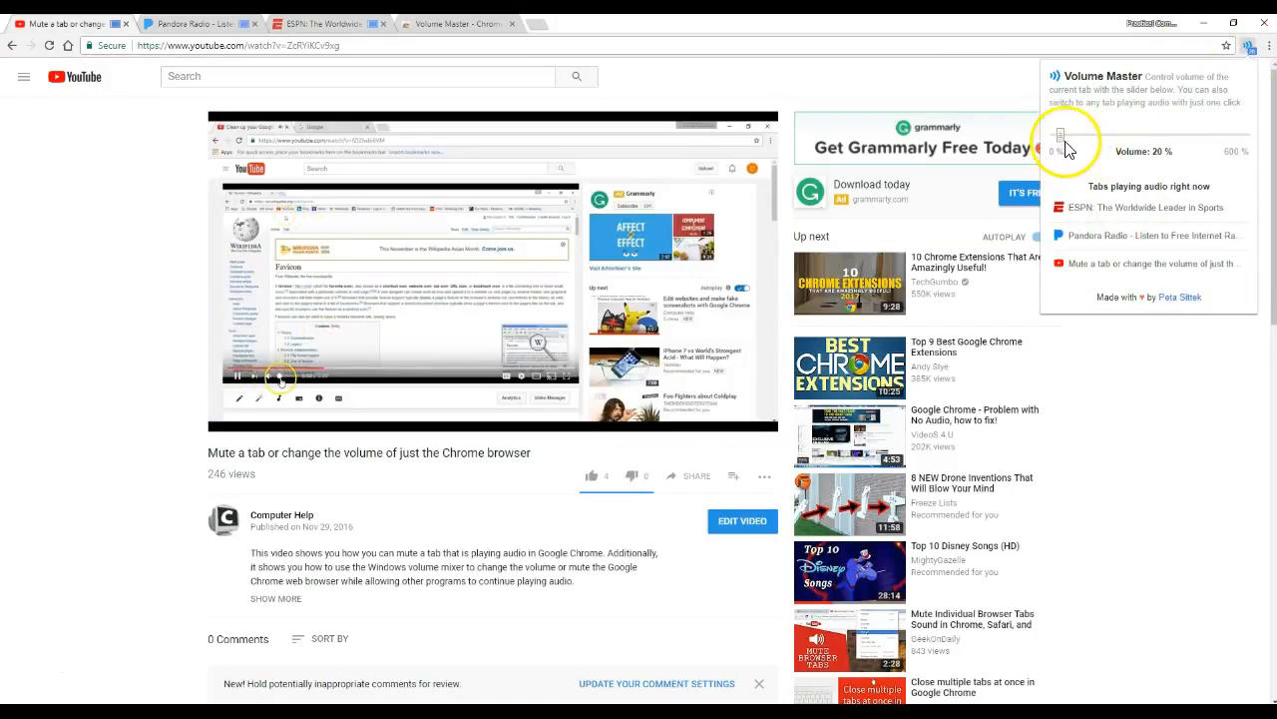
left_click_drag(1067, 135, 1038, 136)
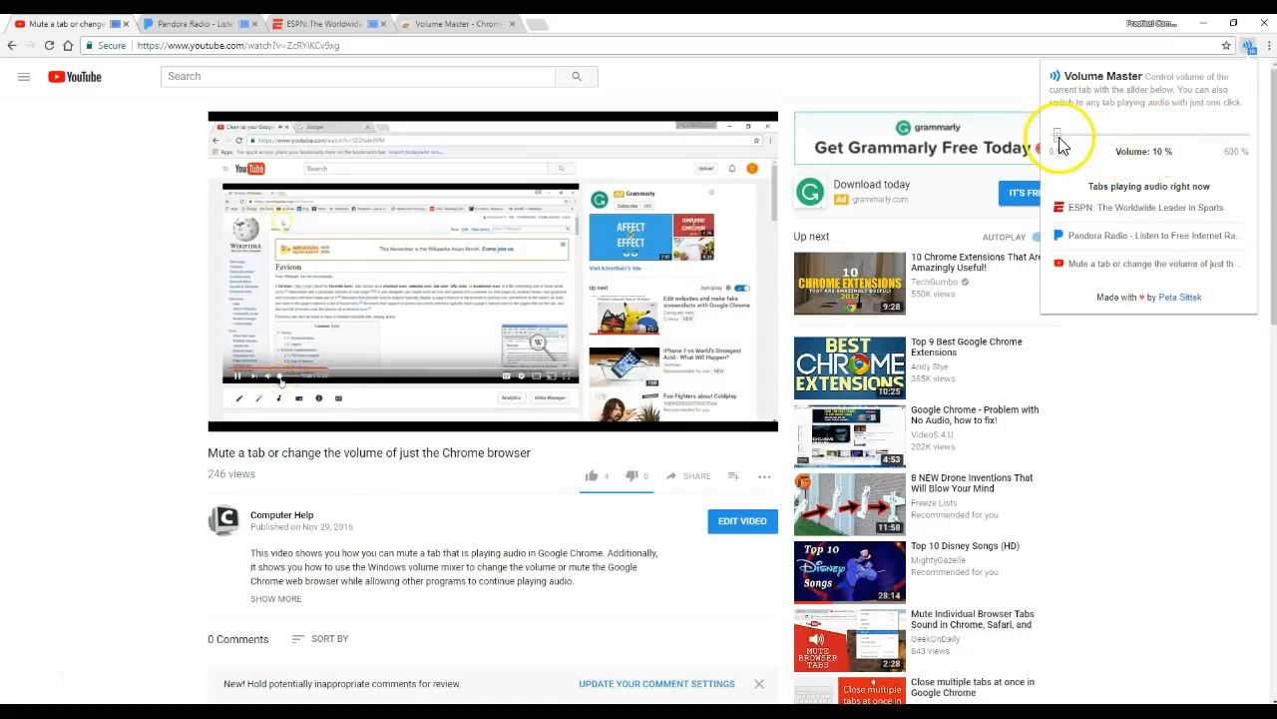
Set the ESPN tab's volume to 40% in Volume Master.
left_click(323, 24)
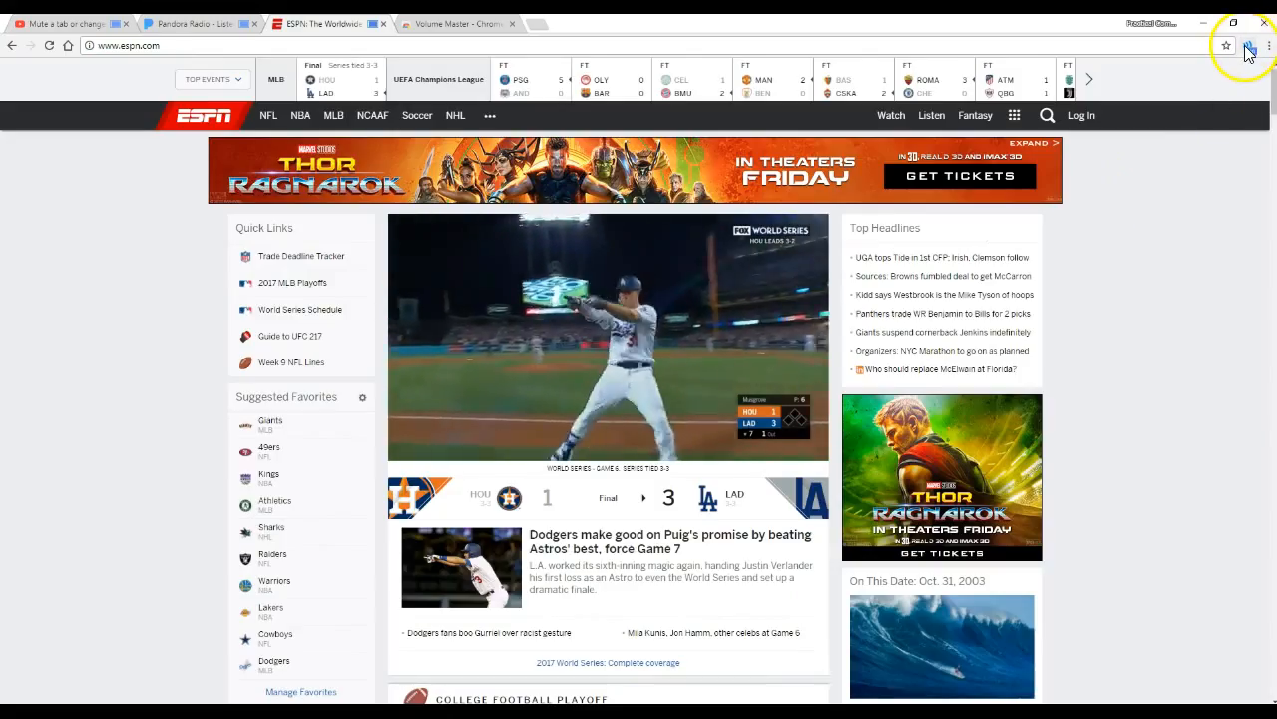
left_click(1245, 46)
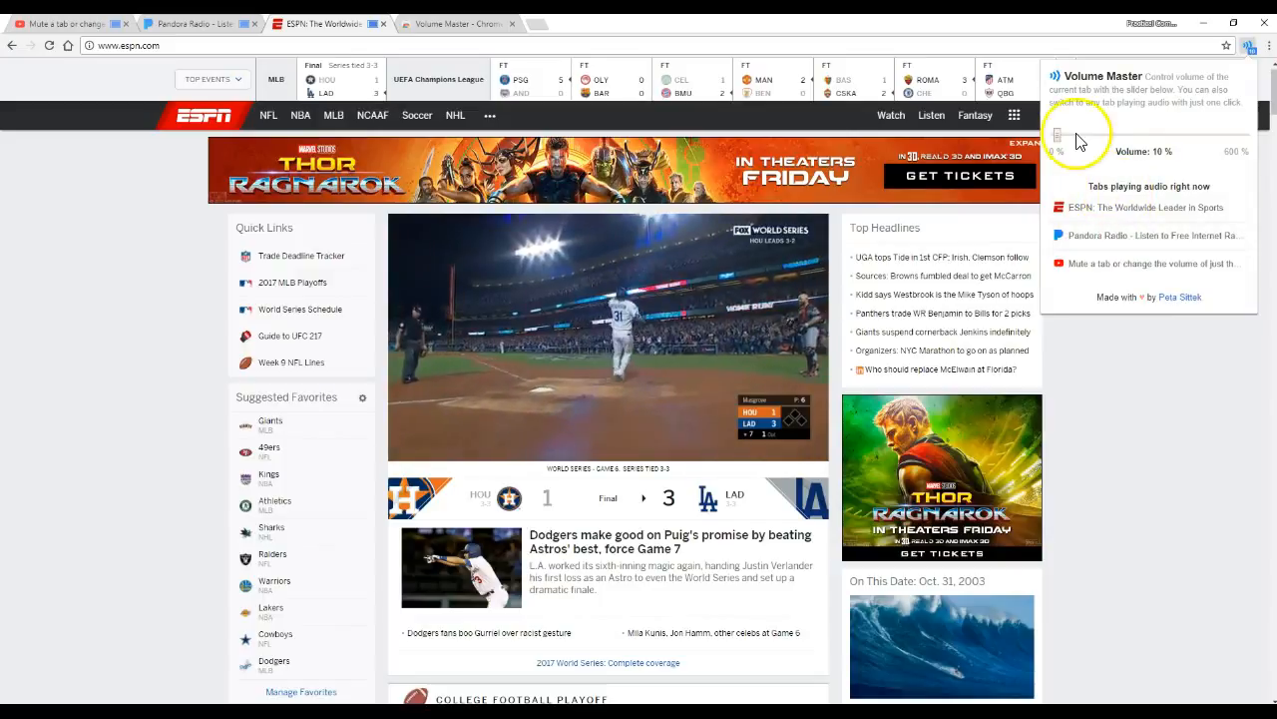
left_click_drag(1058, 136, 1070, 136)
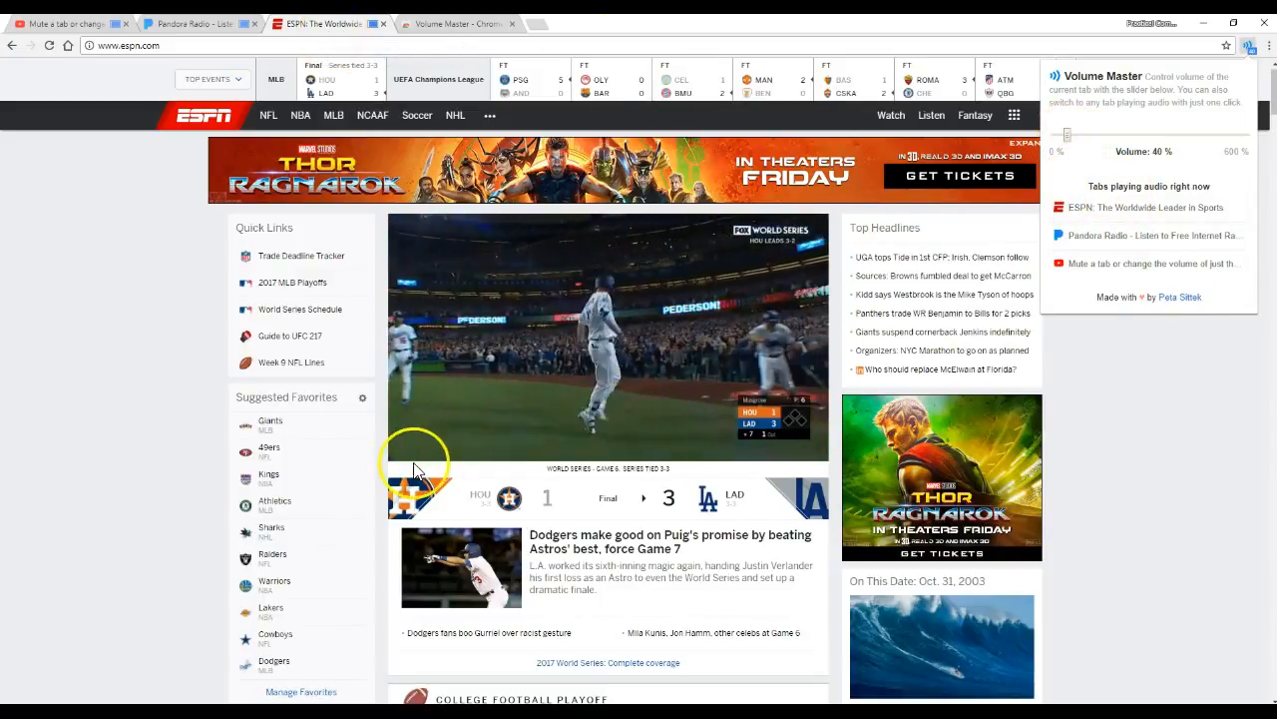
Visit the Pandora tab, return to YouTube and verify its Volume Master slider still reads 10%.
left_click(189, 24)
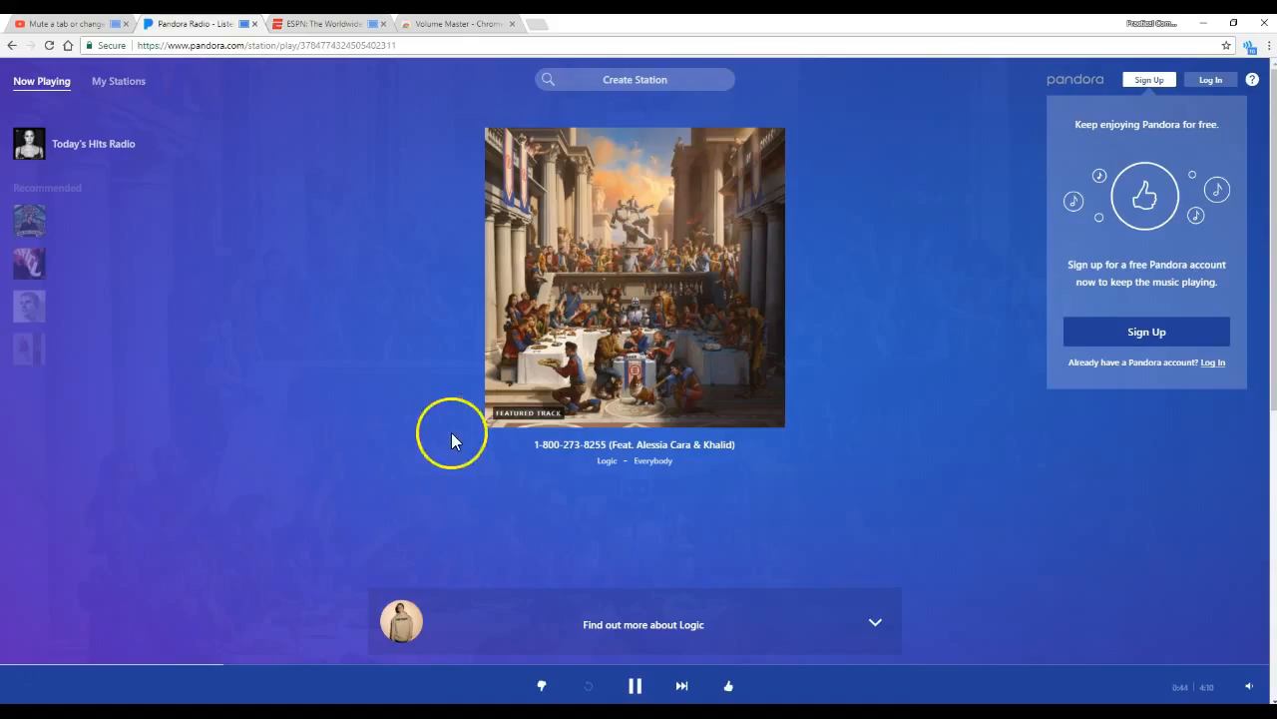
left_click(70, 24)
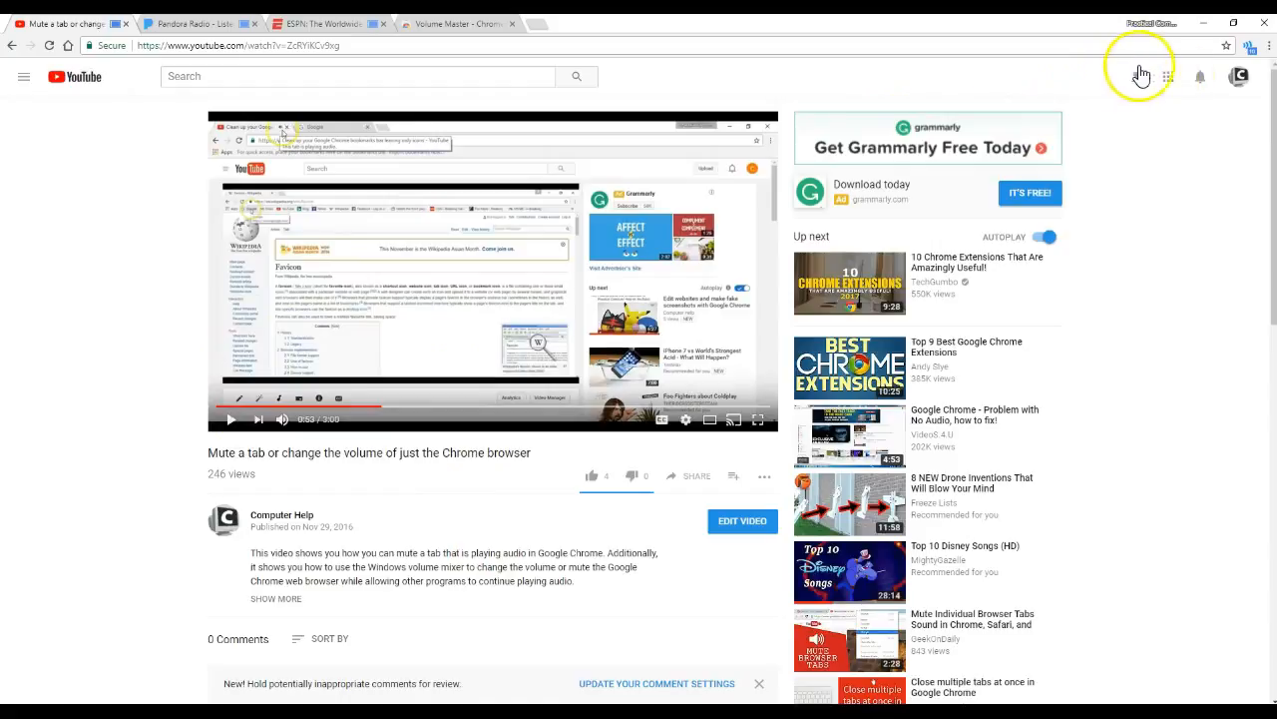
left_click(1253, 48)
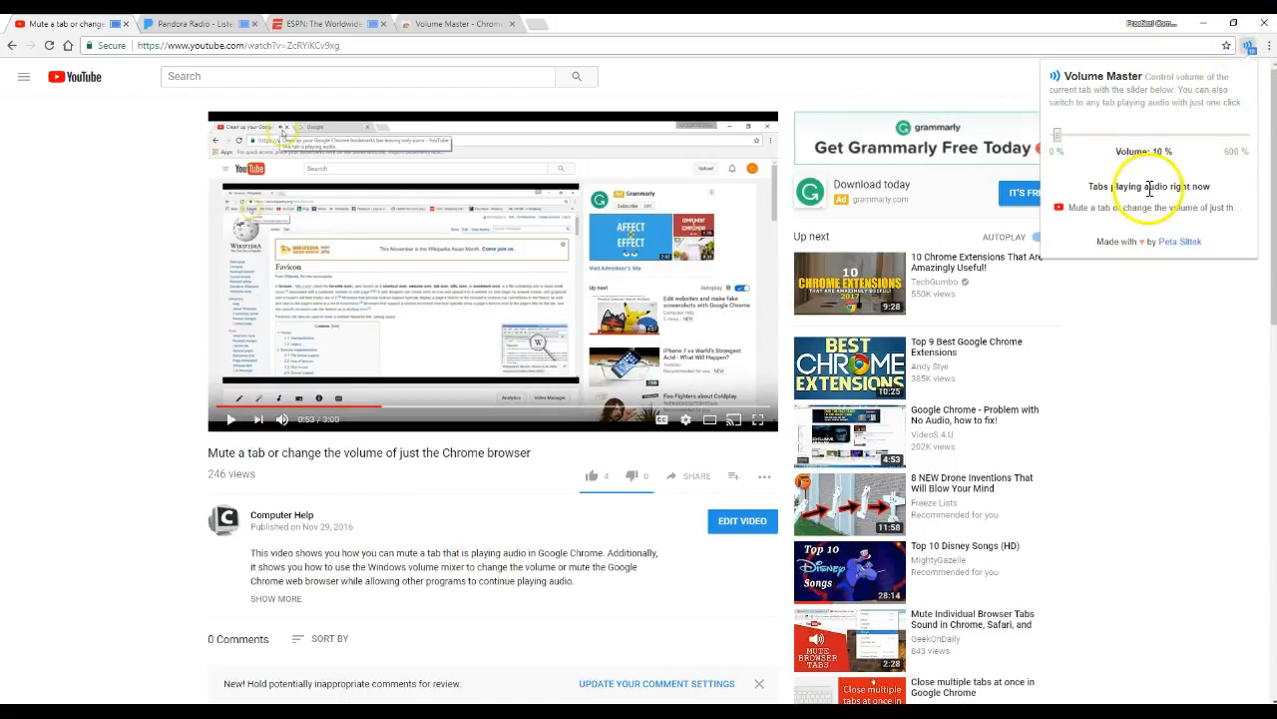
mouse_move(1133, 264)
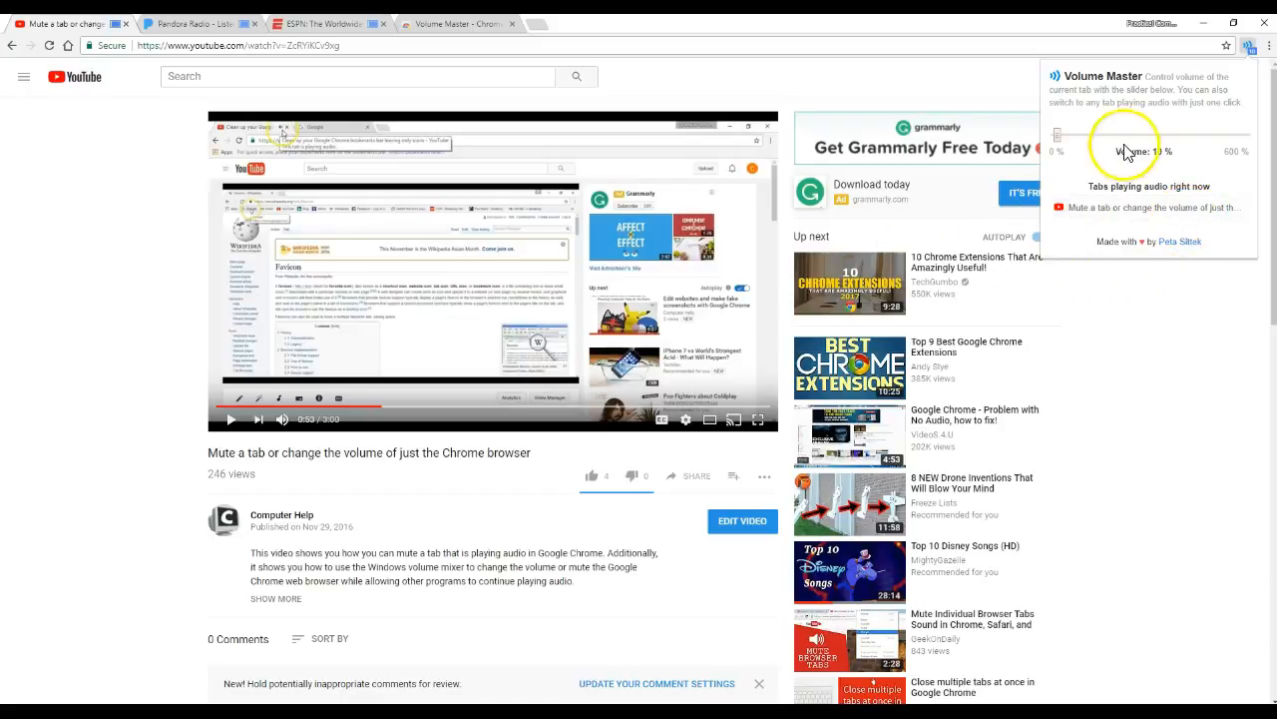
mouse_move(76, 32)
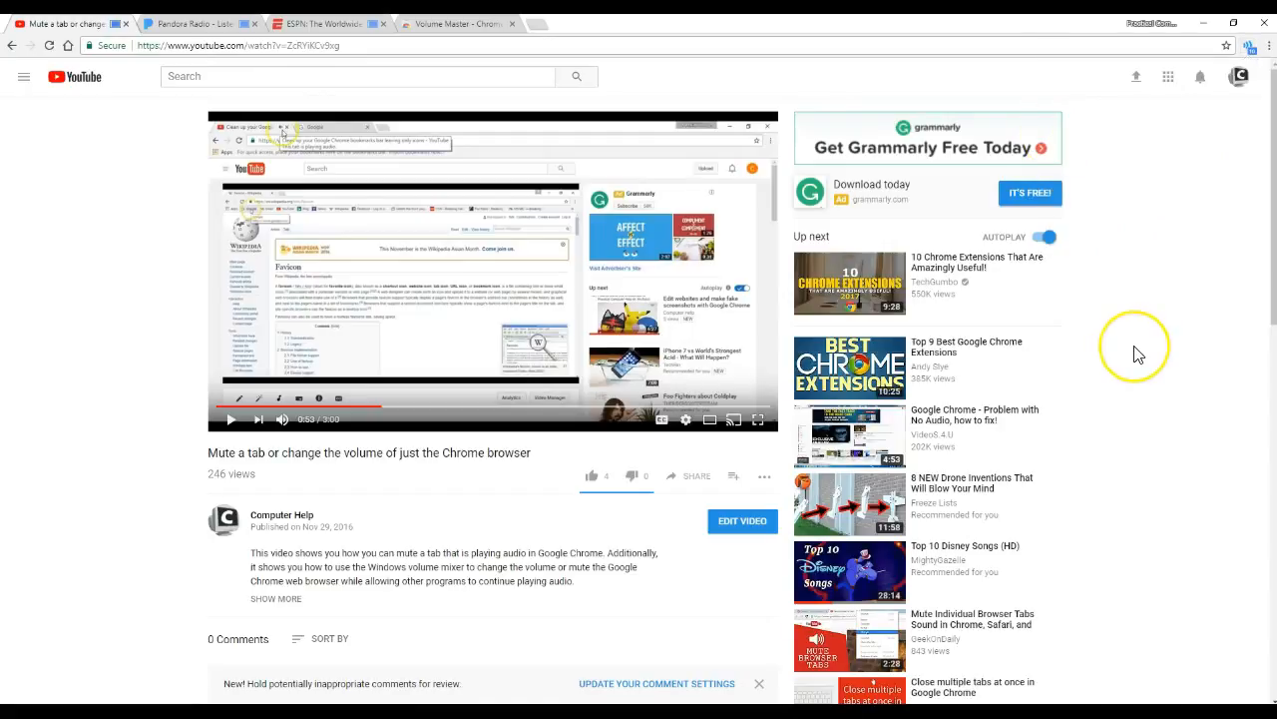
mouse_move(1138, 353)
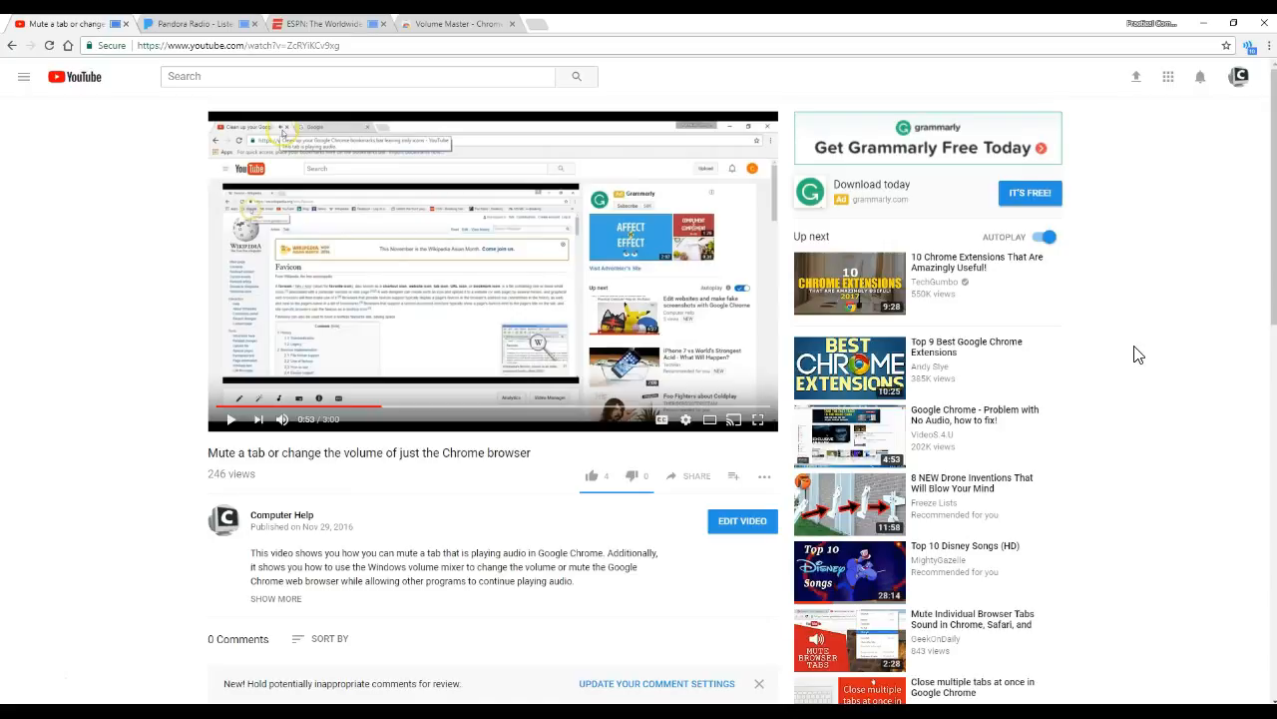
mouse_move(642, 247)
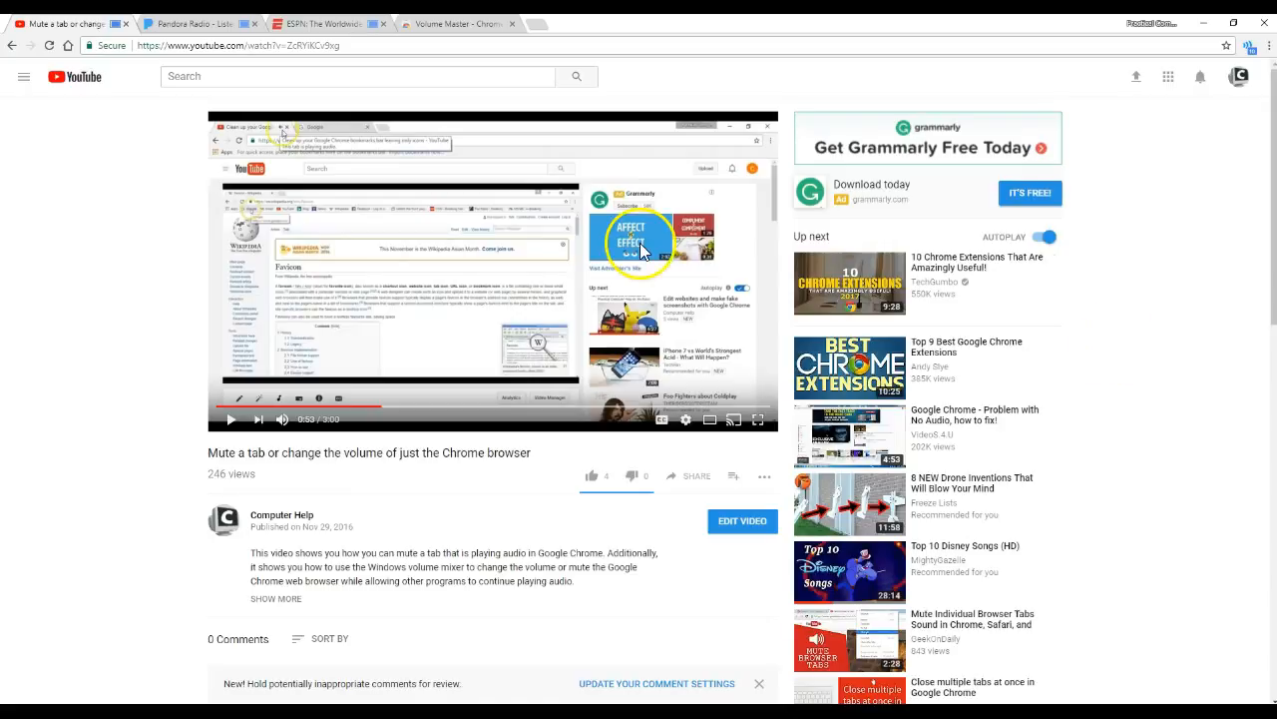